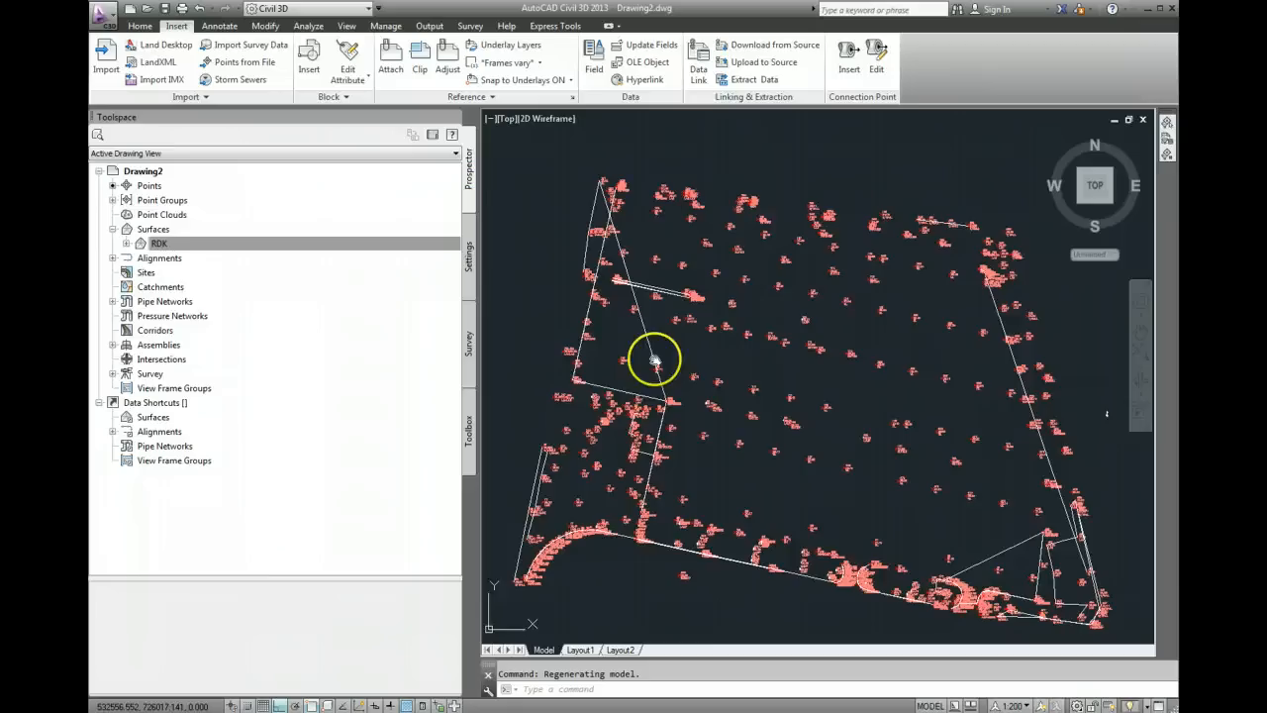
Step: Create a new TIN surface with the default name Surface2 under Surfaces
scroll("up", 3)
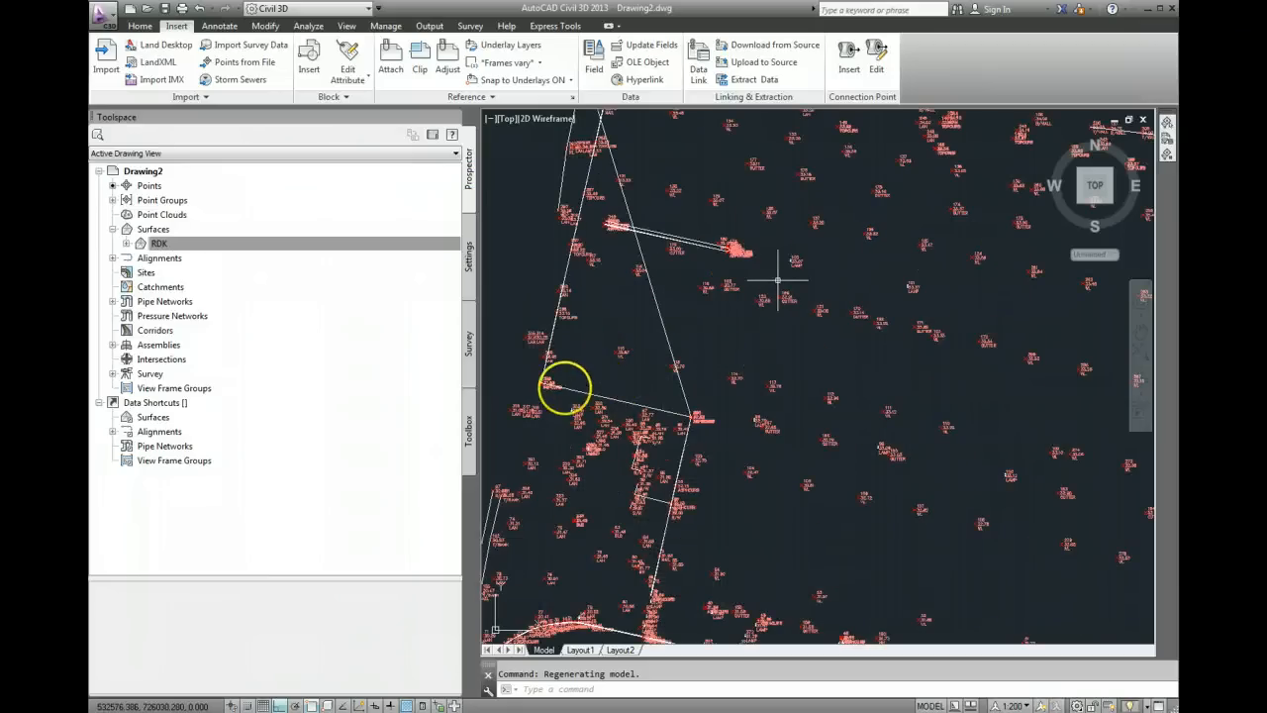
mouse_move(480, 371)
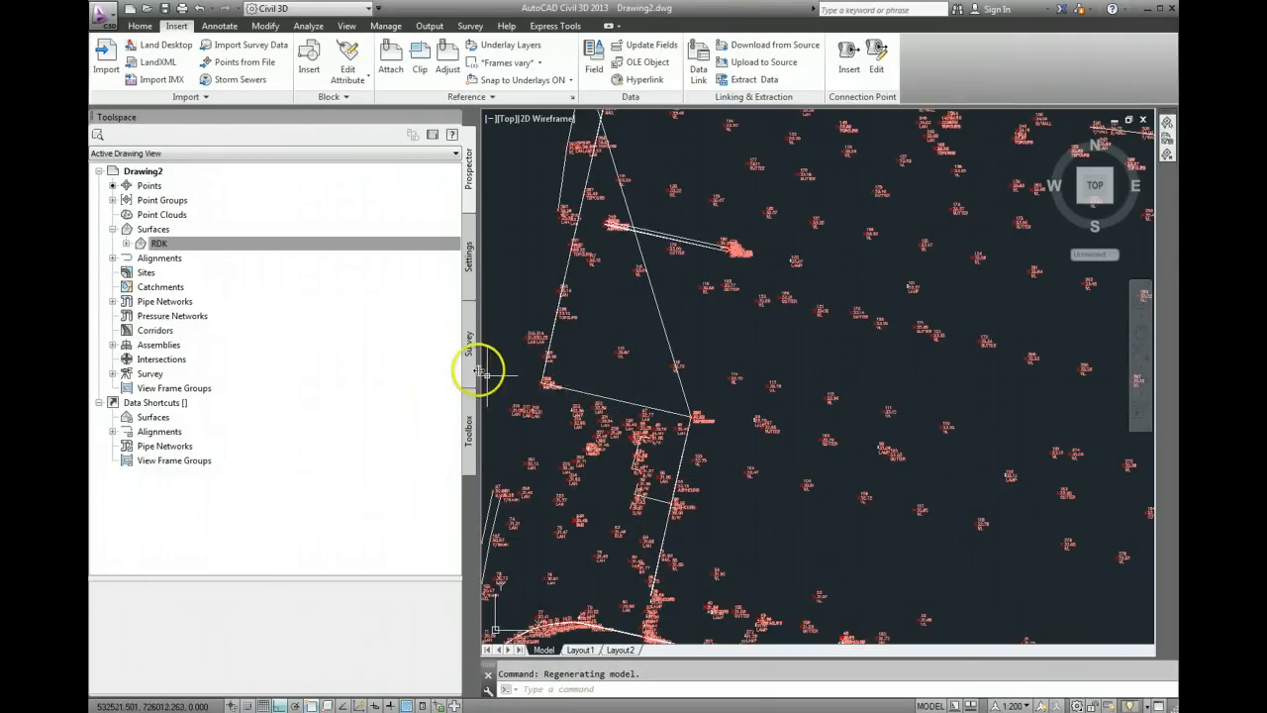
mouse_move(584, 376)
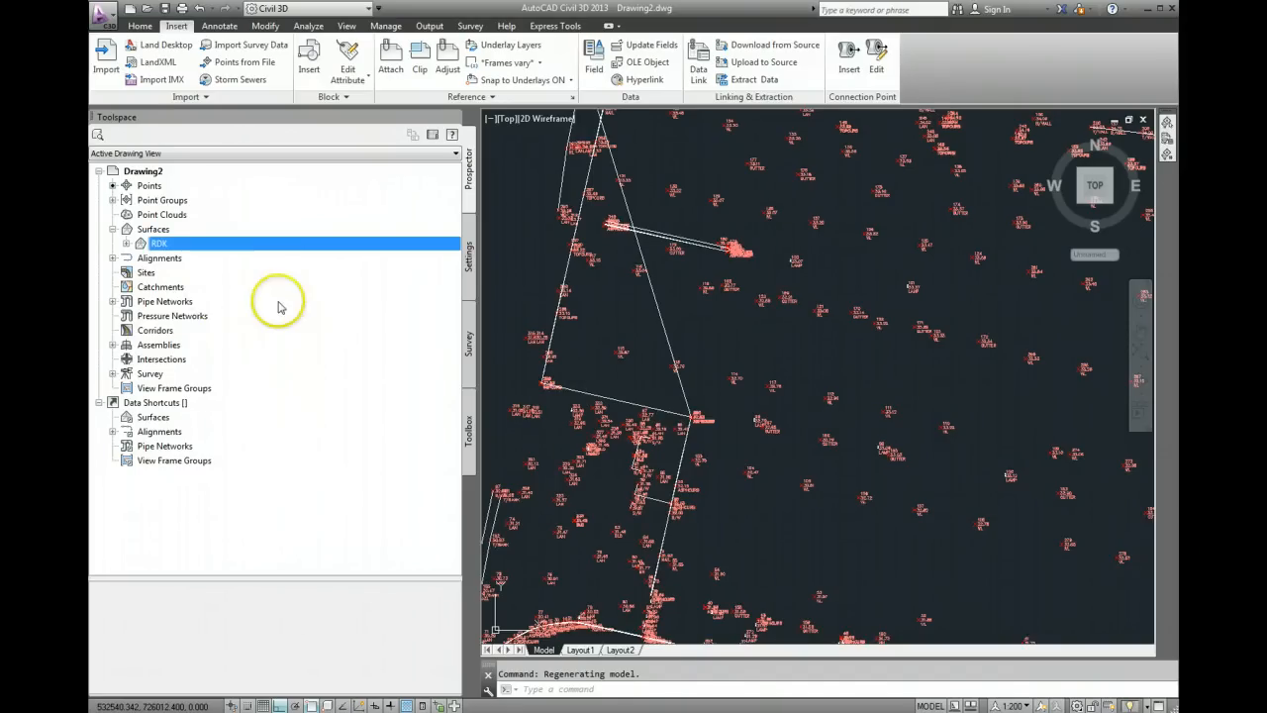
mouse_move(140, 223)
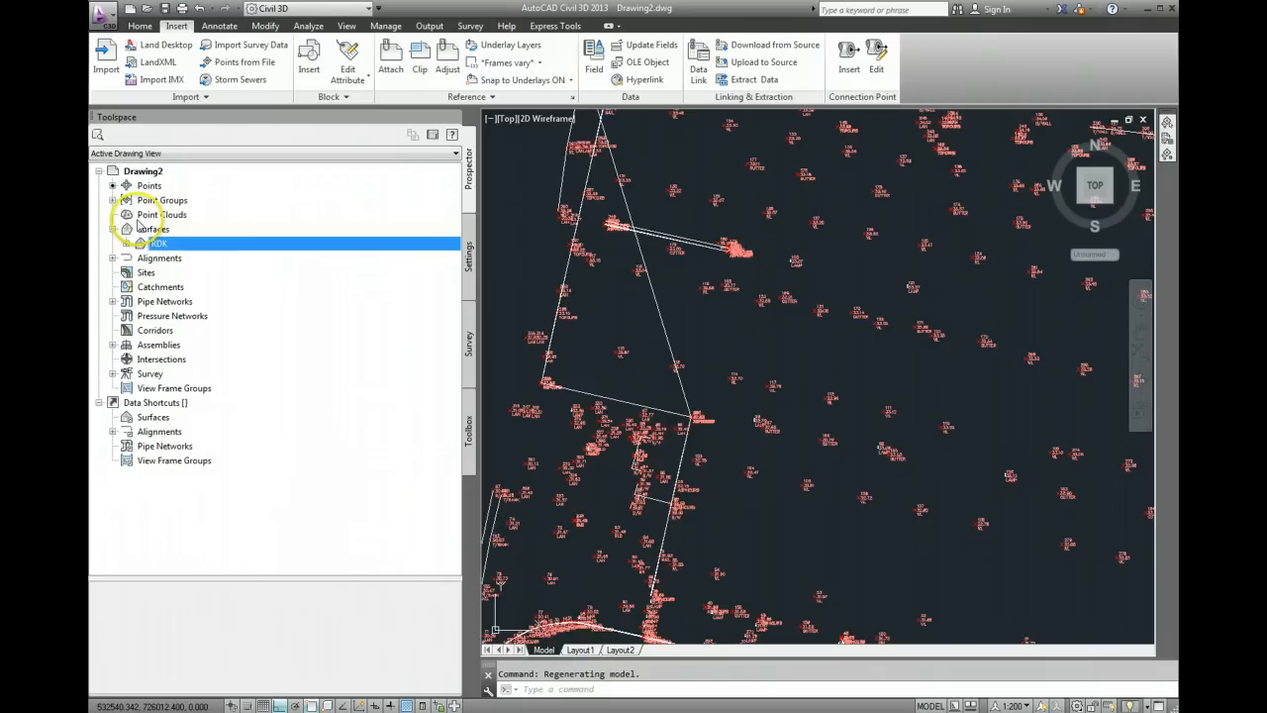
left_click(154, 229)
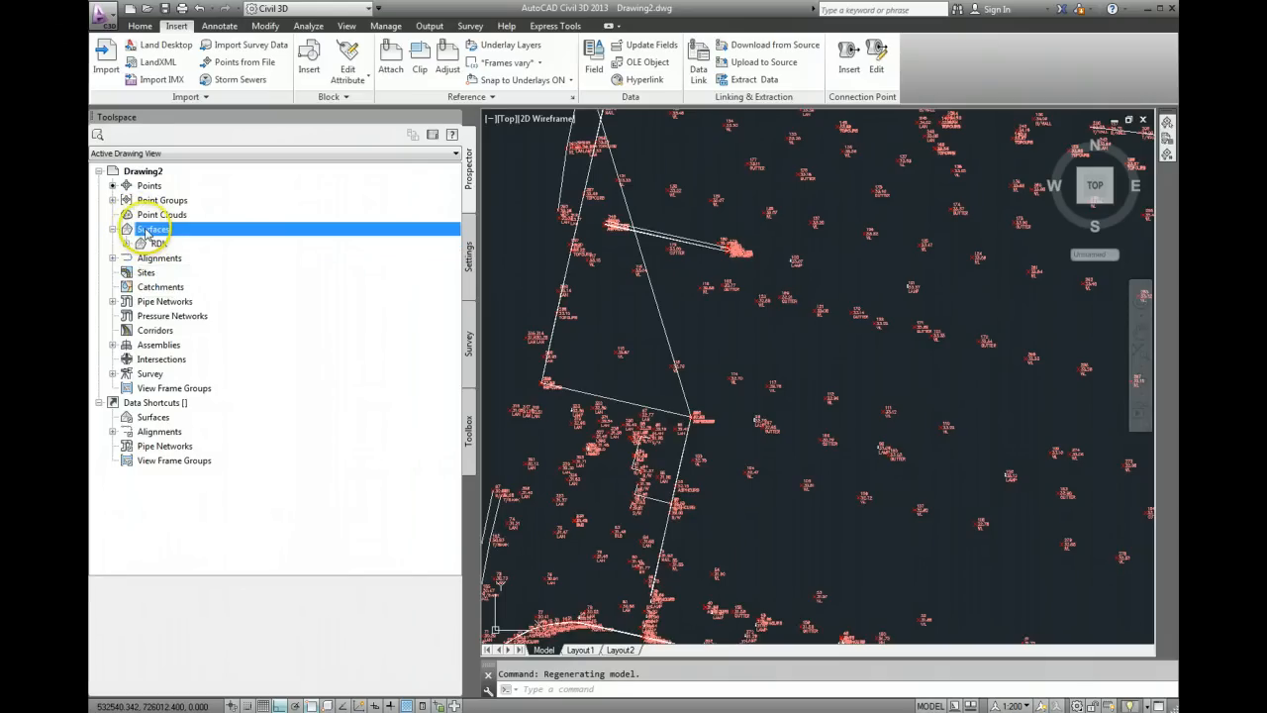
right_click(154, 229)
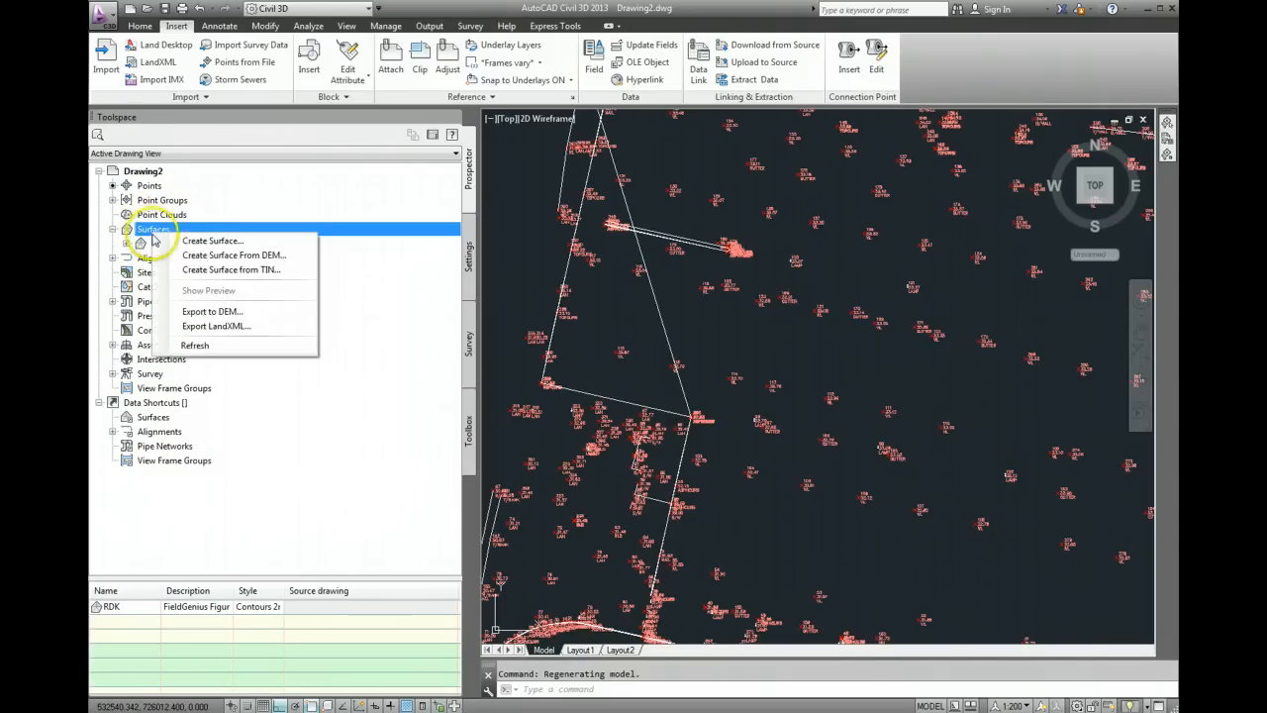
left_click(211, 241)
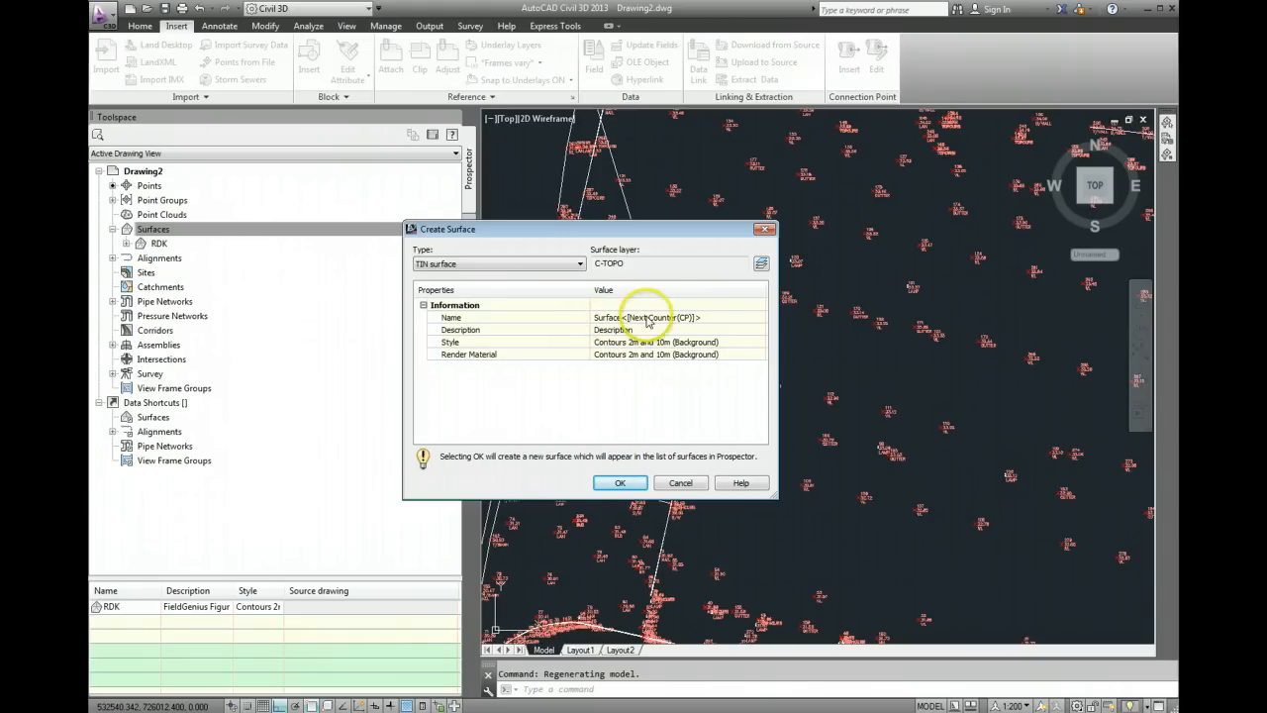
left_click(620, 484)
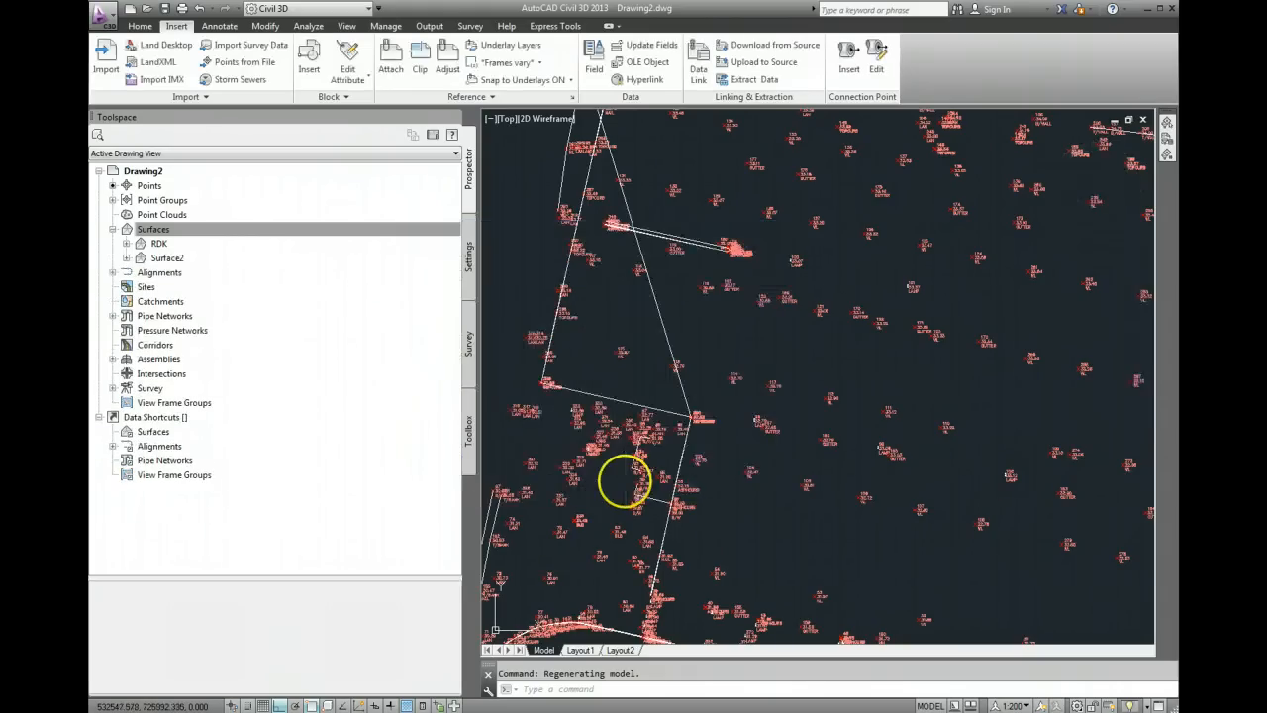
left_click(154, 228)
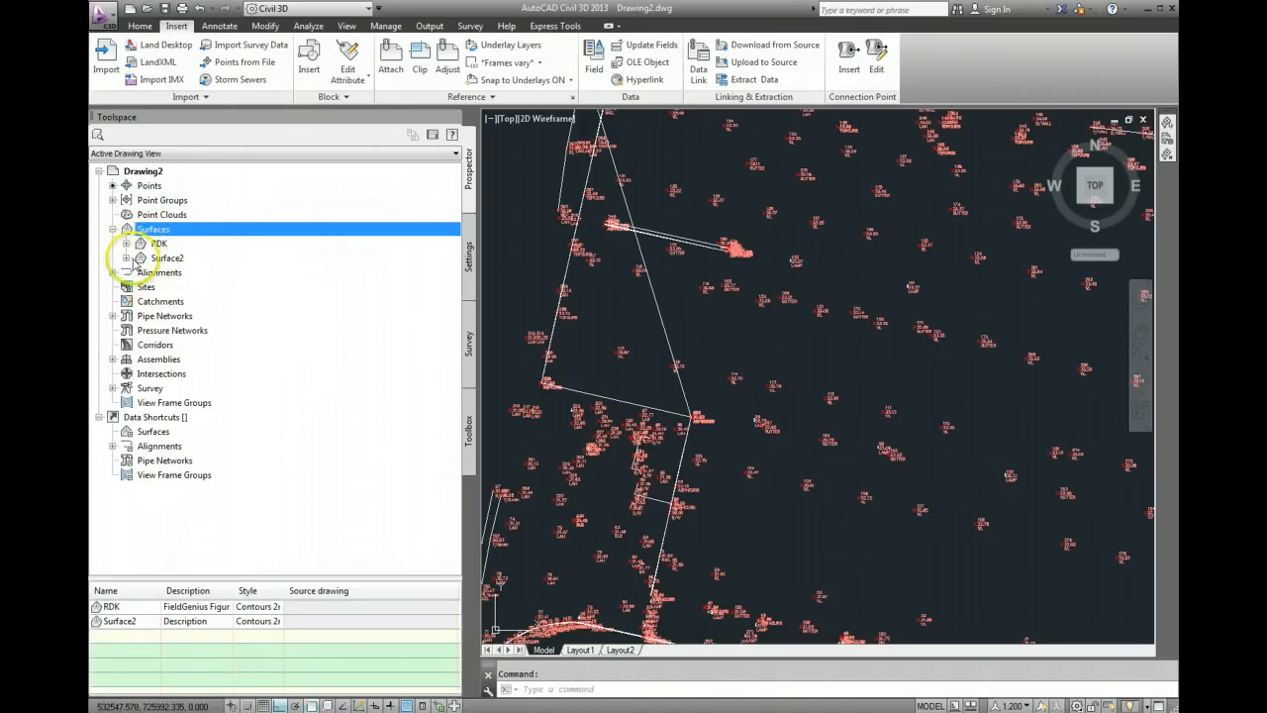
Step: Add the _All Points point group (499 points) to Surface2's definition
left_click(127, 258)
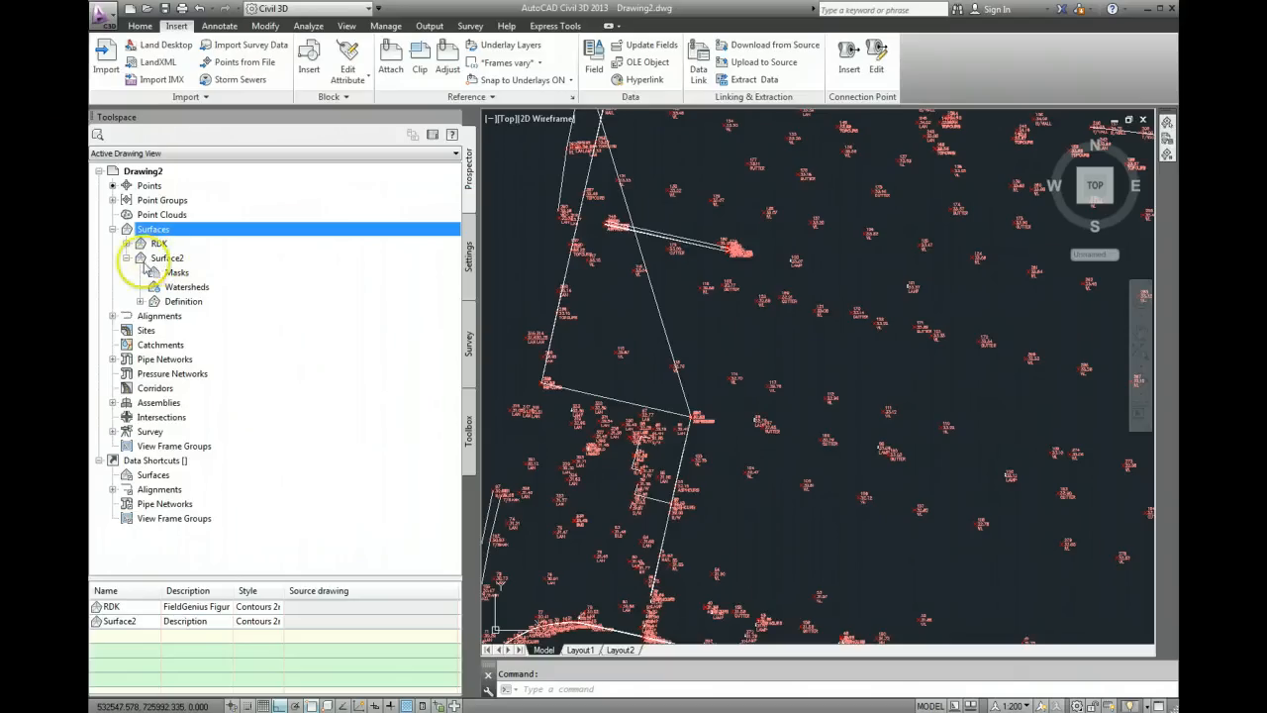
left_click(145, 301)
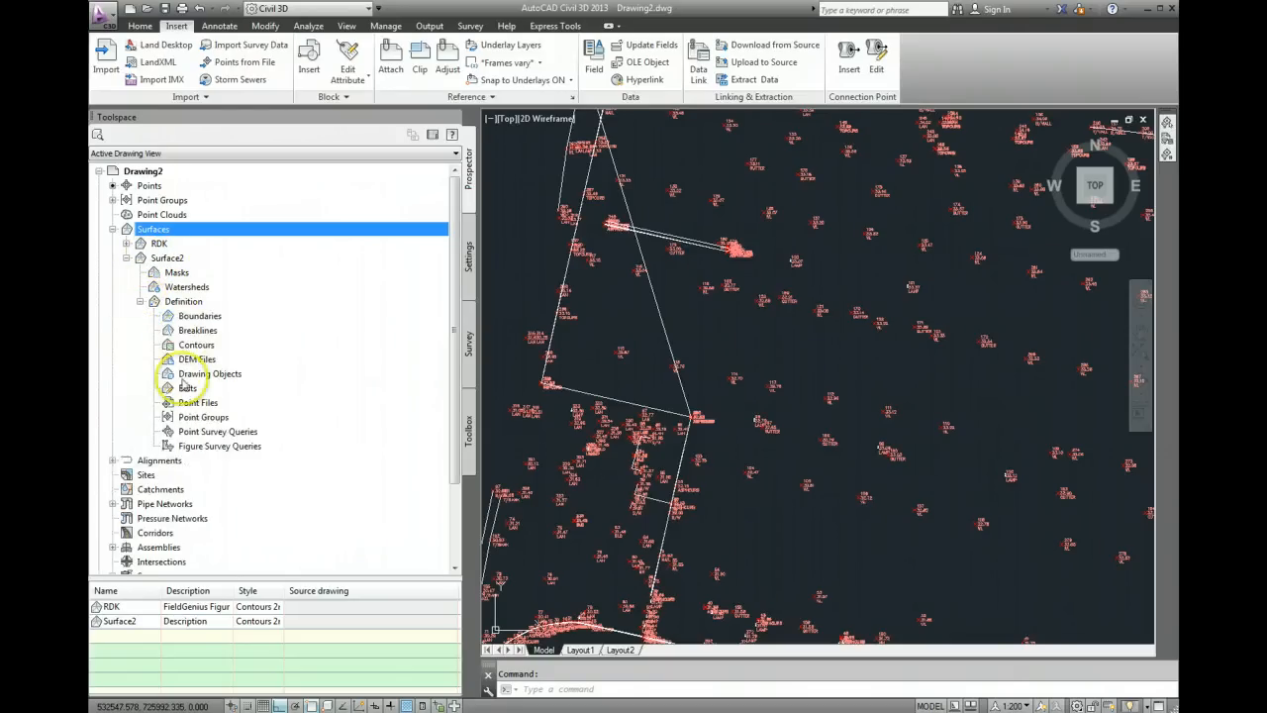
left_click(204, 417)
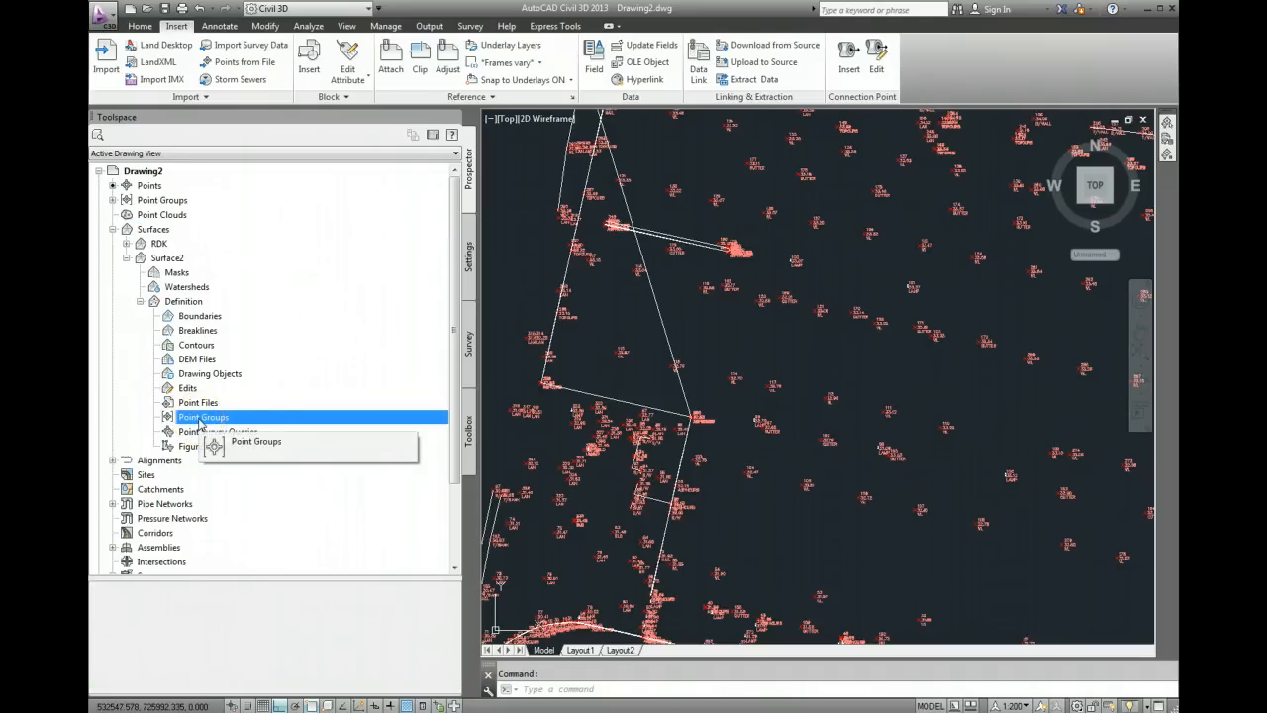
left_click(255, 440)
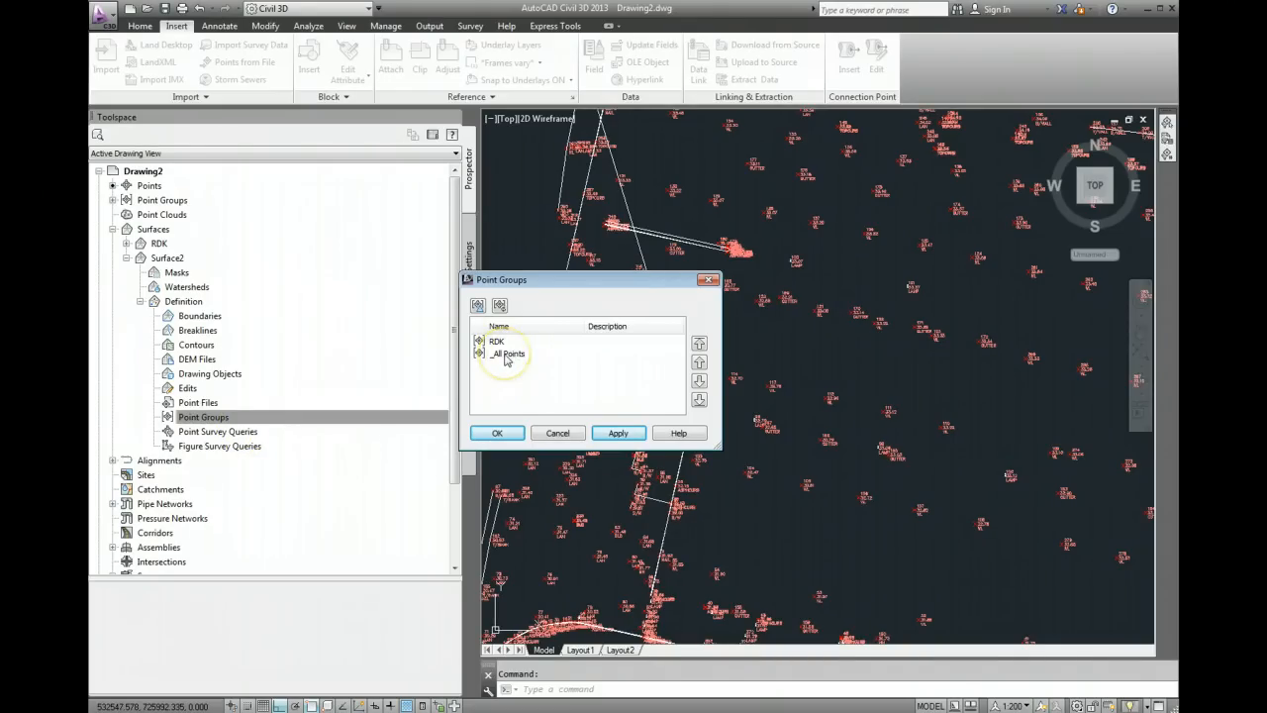
left_click(506, 354)
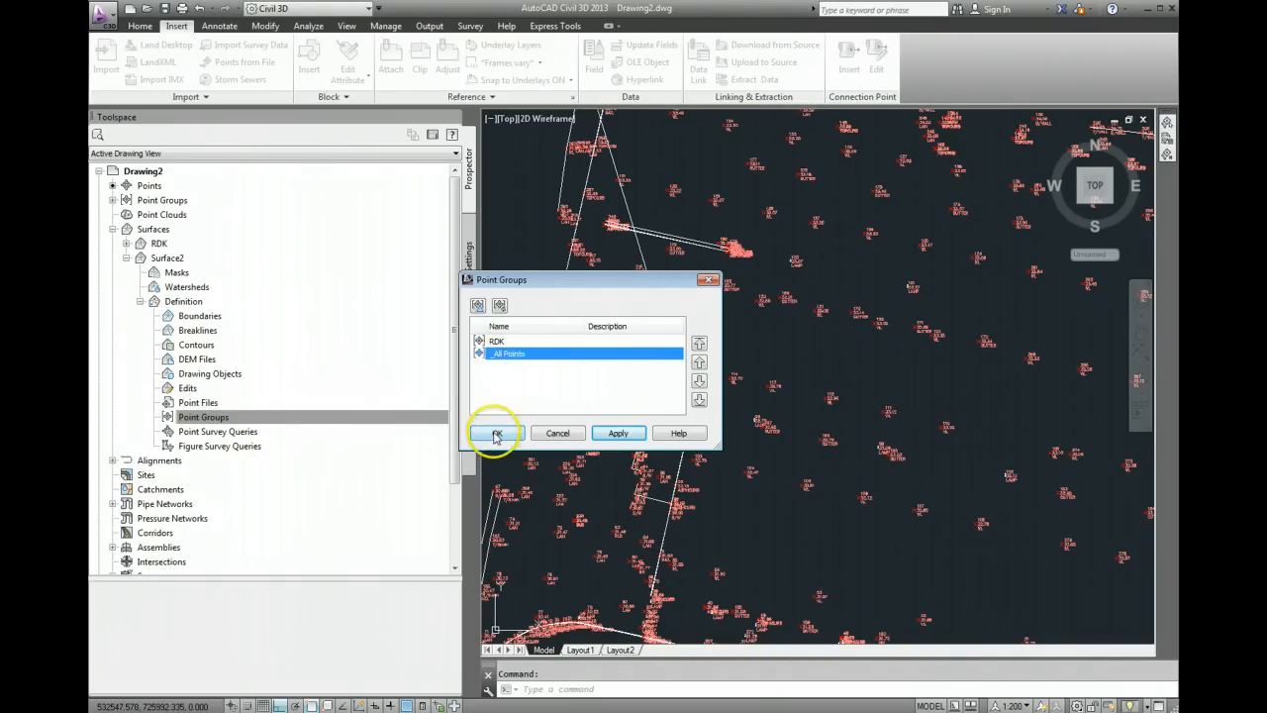
left_click(495, 434)
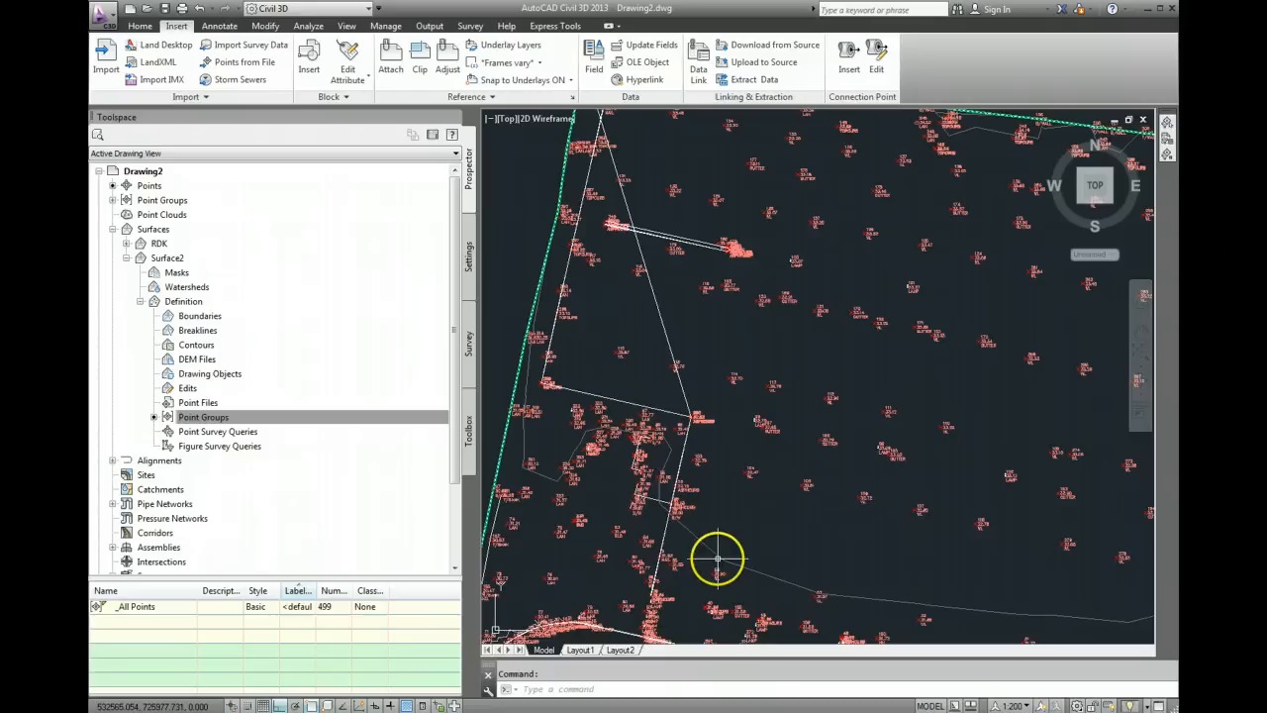
mouse_move(607, 485)
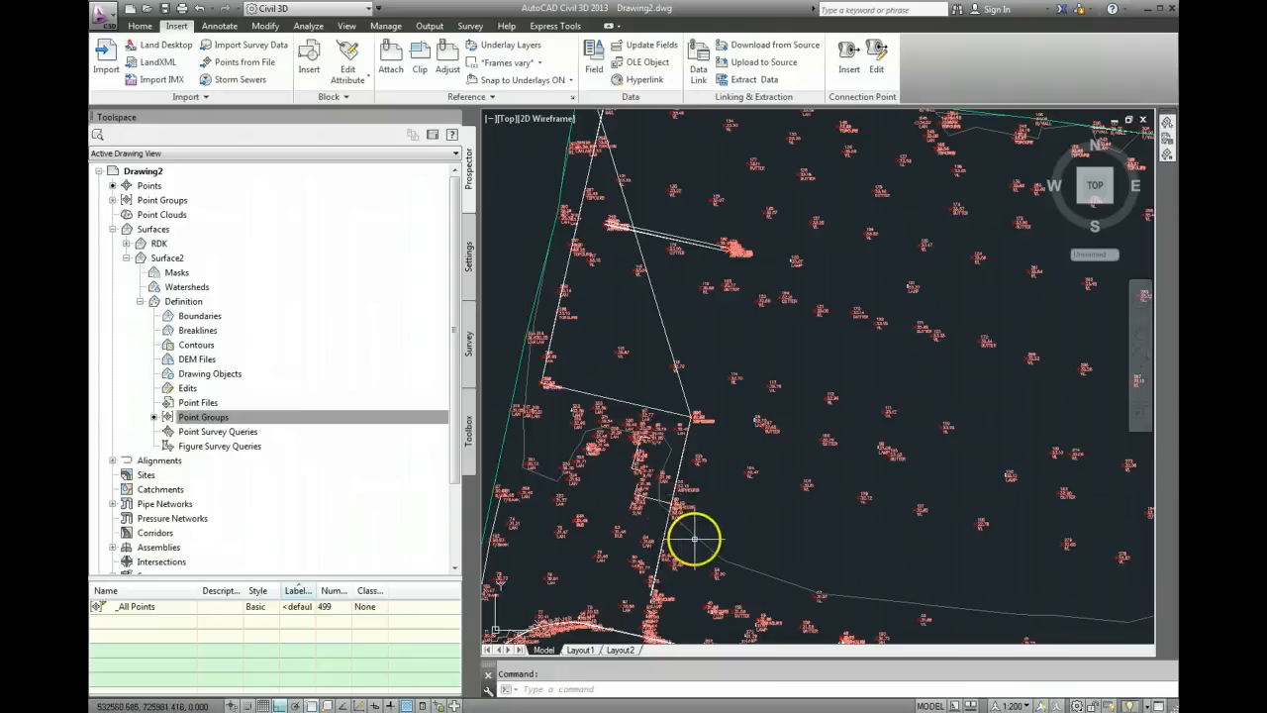
Step: Set Surface2's surface style to Contours and Triangles in Surface Properties
left_click(204, 416)
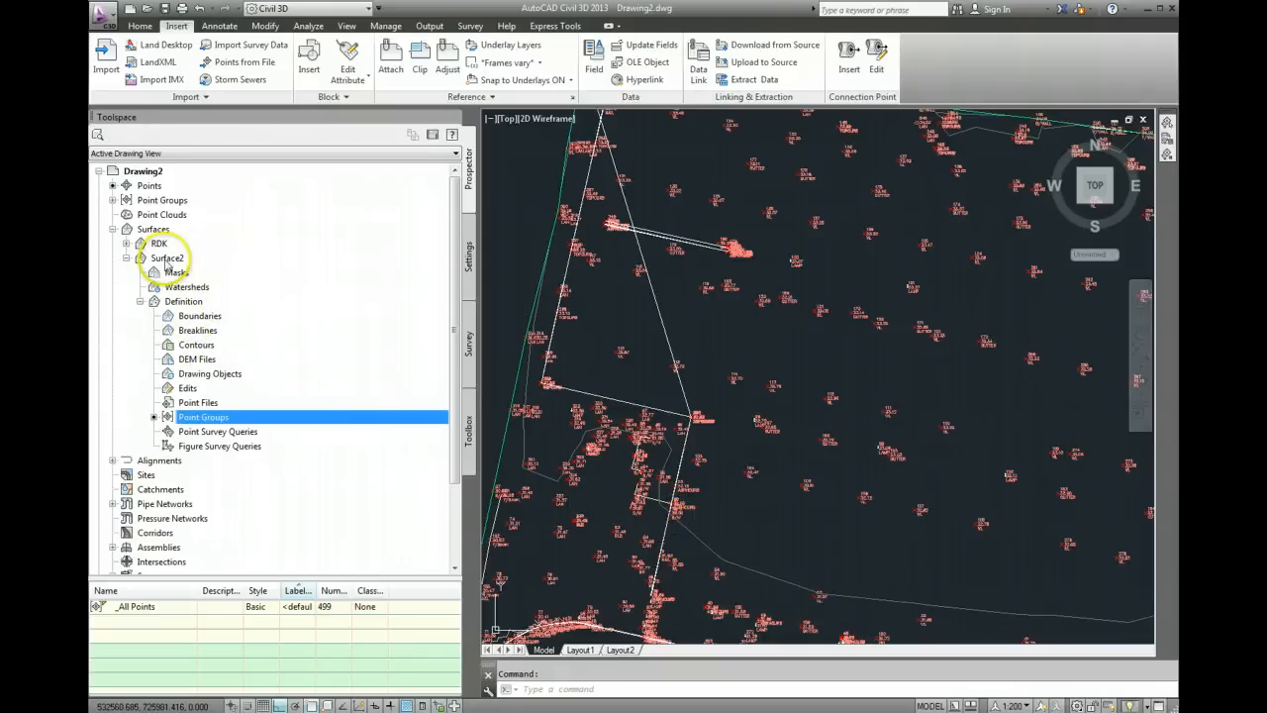
right_click(166, 258)
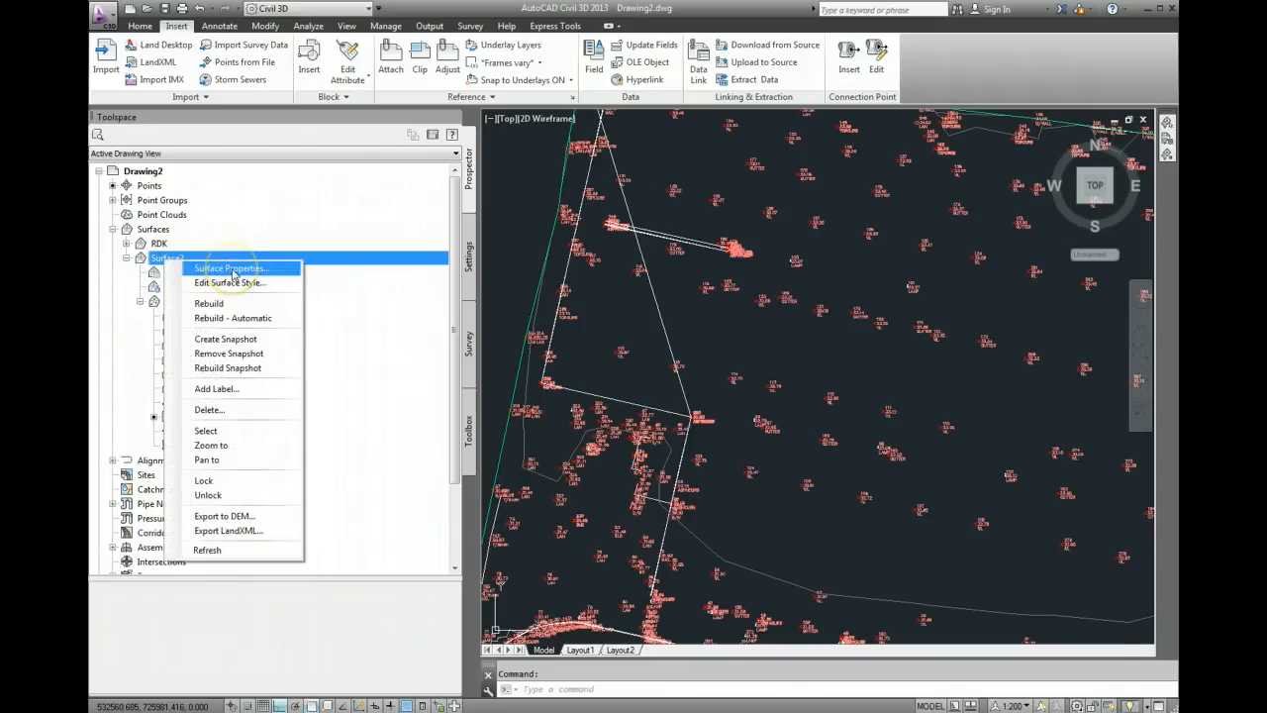
left_click(232, 268)
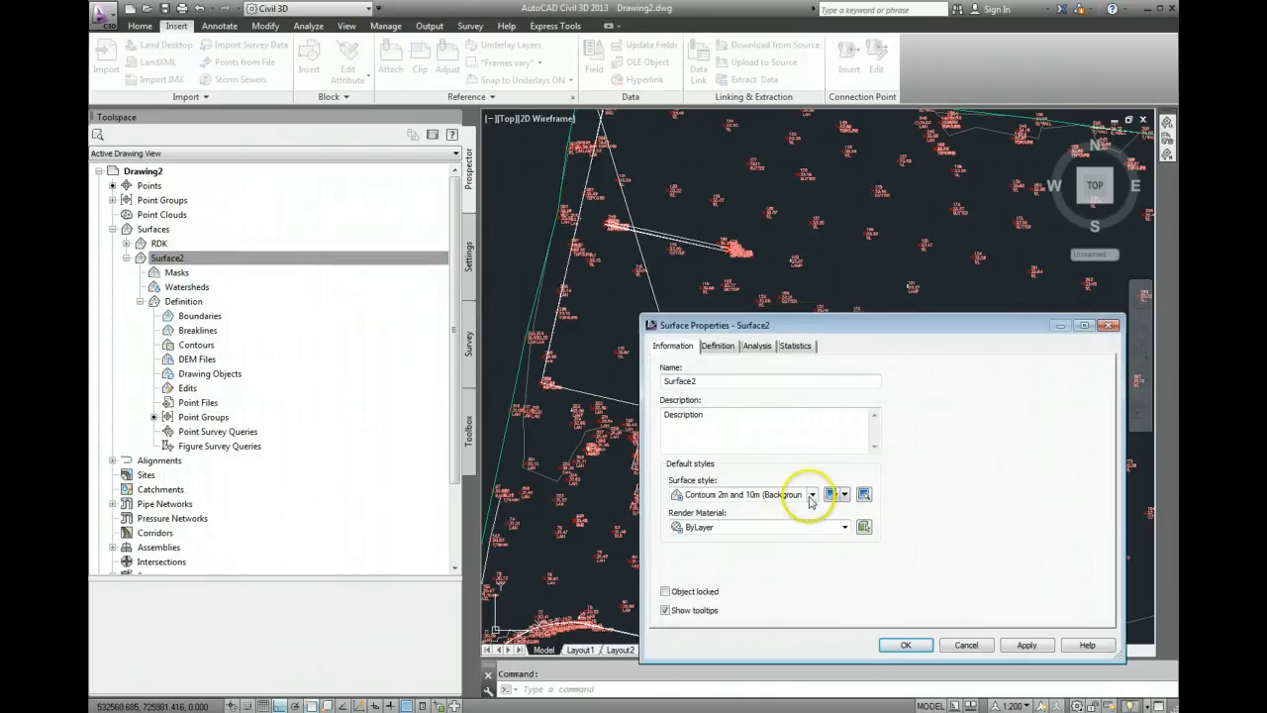
left_click(811, 494)
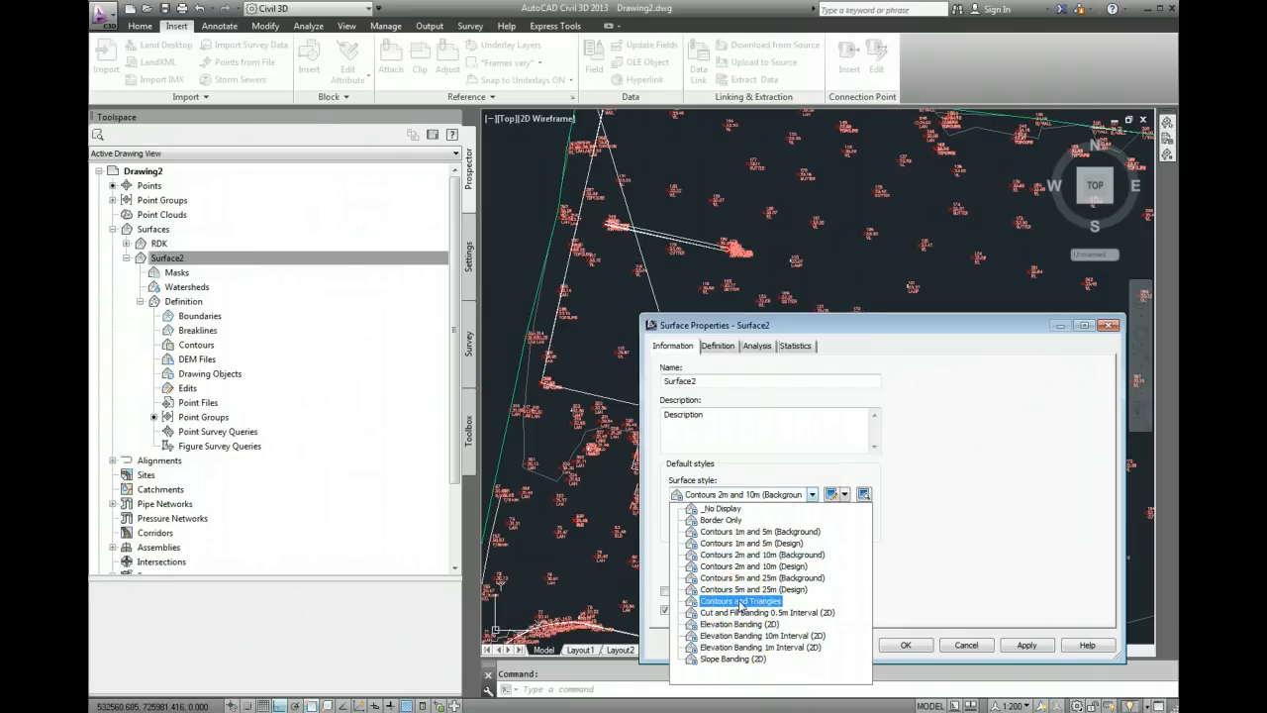
left_click(741, 601)
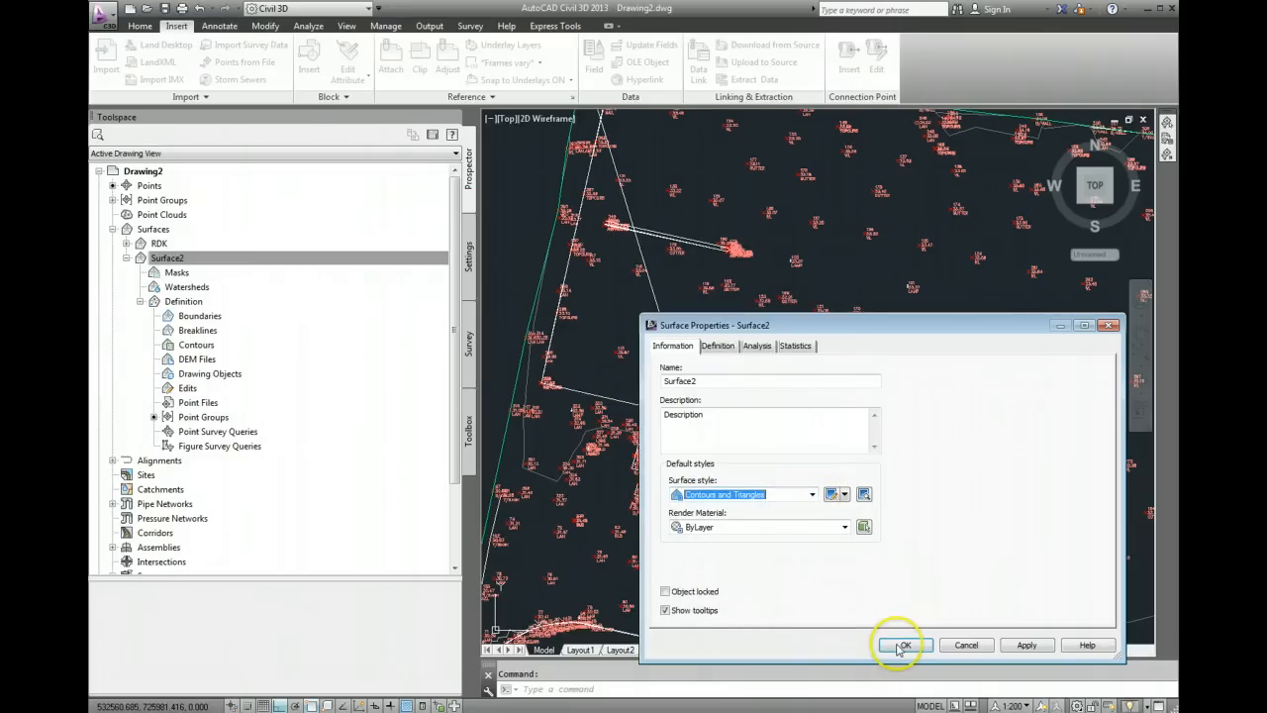
left_click(901, 644)
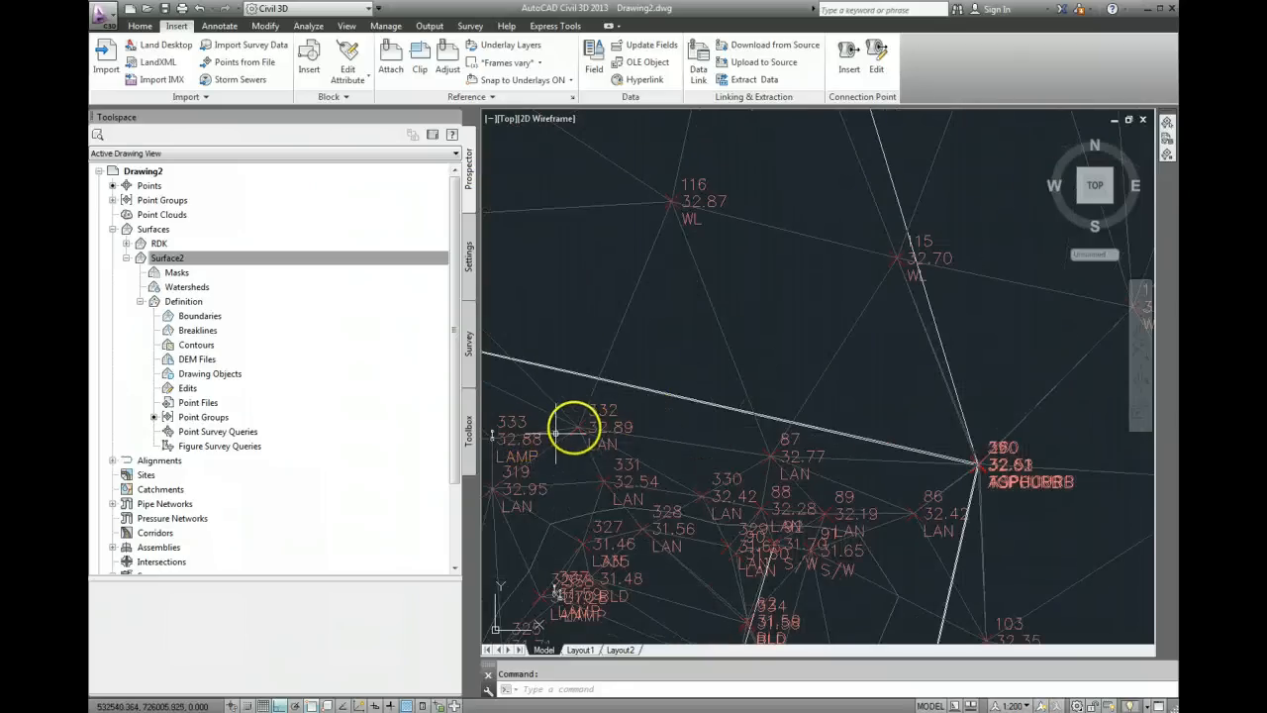
mouse_move(582, 427)
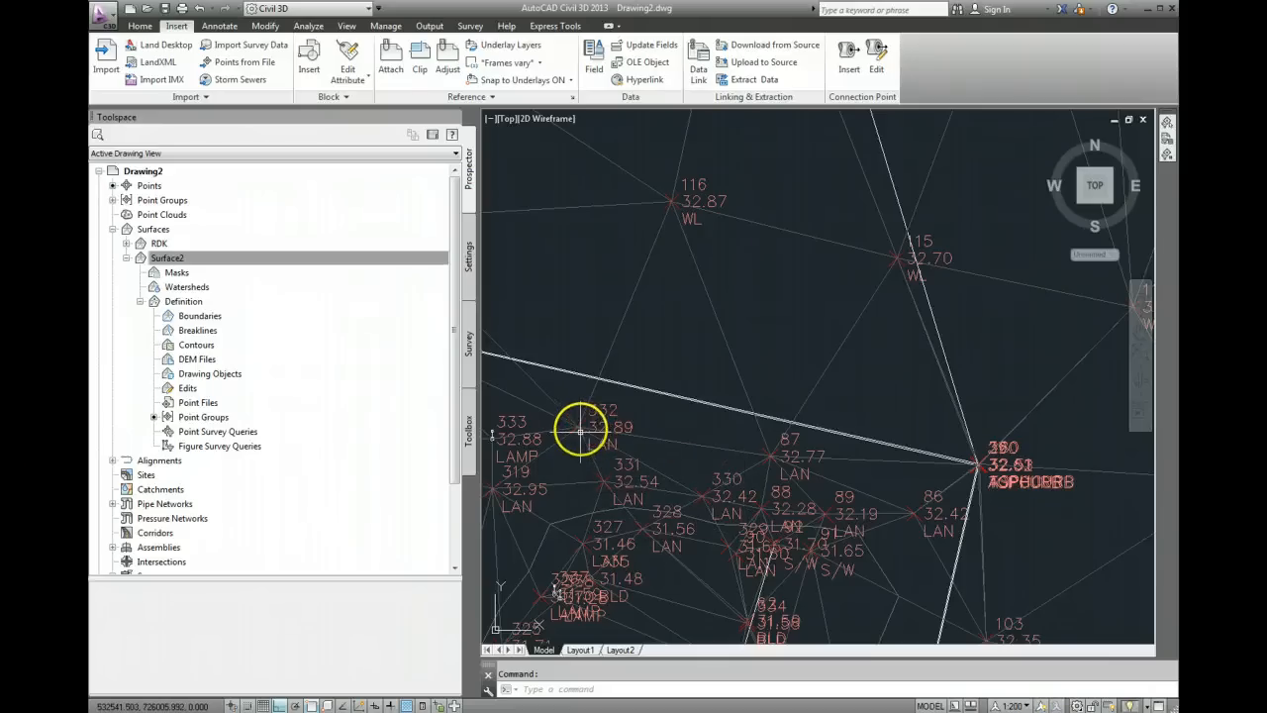
mouse_move(622, 332)
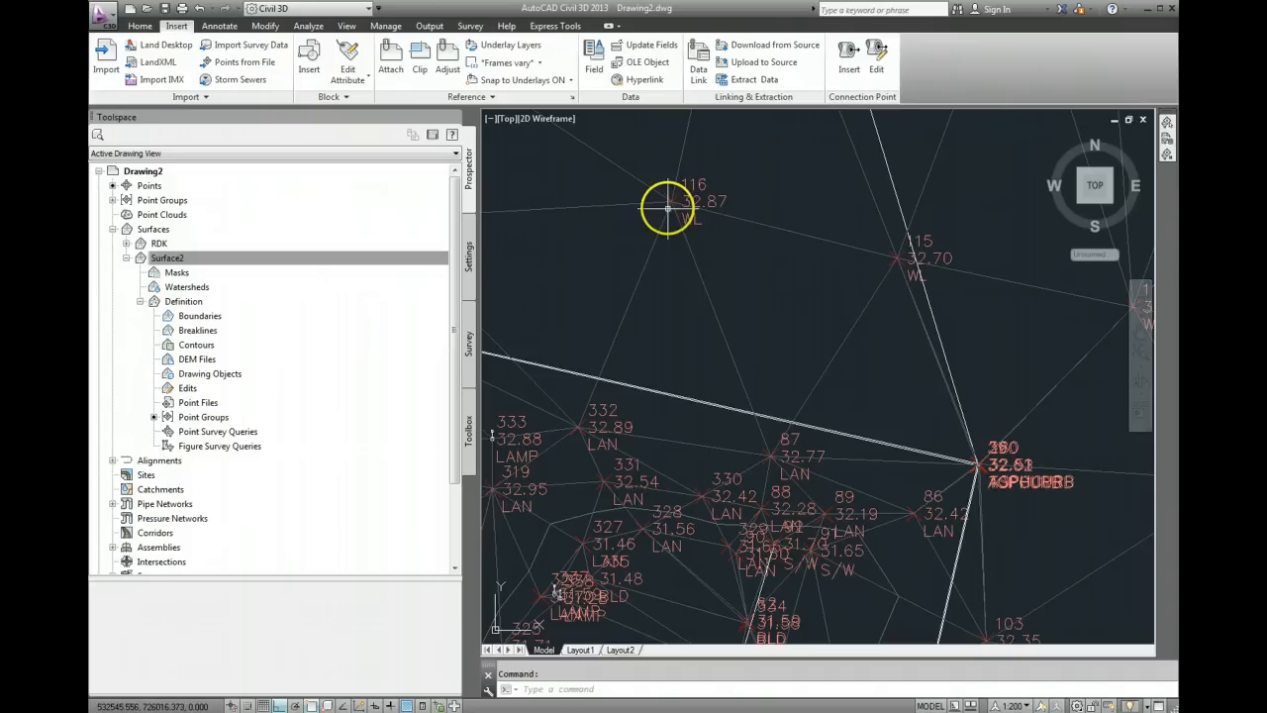
mouse_move(668, 208)
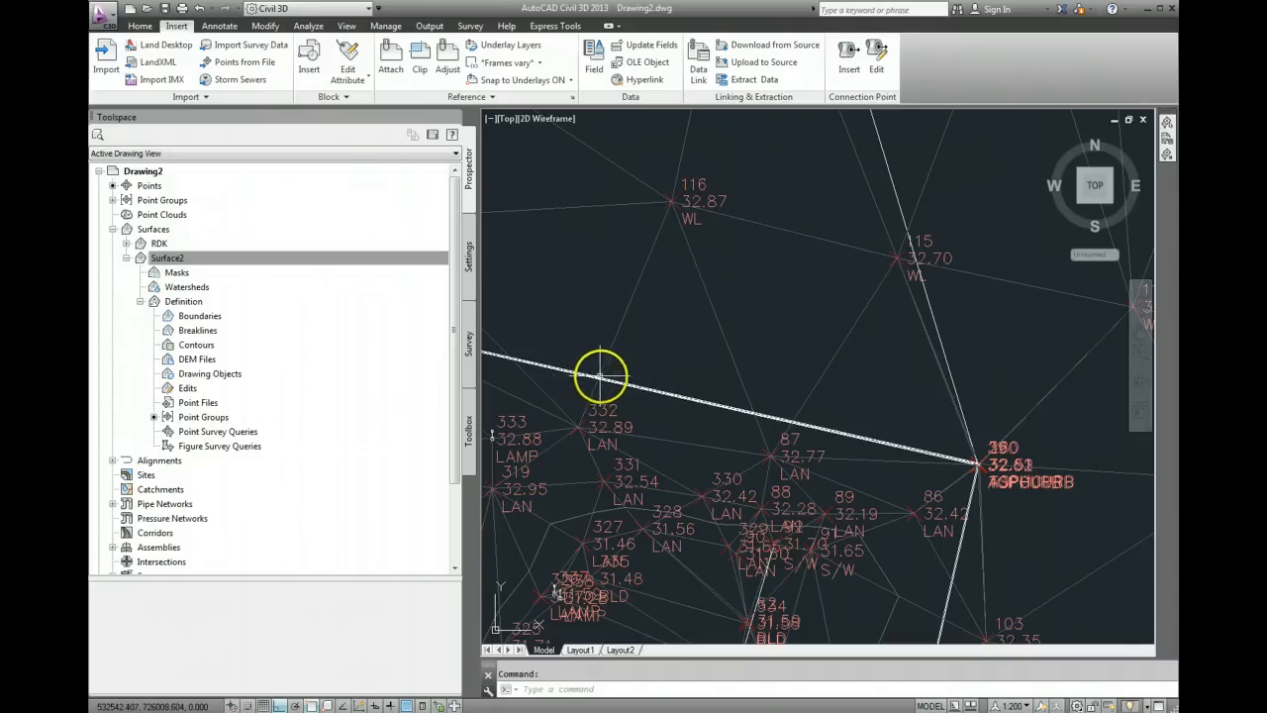
mouse_move(604, 381)
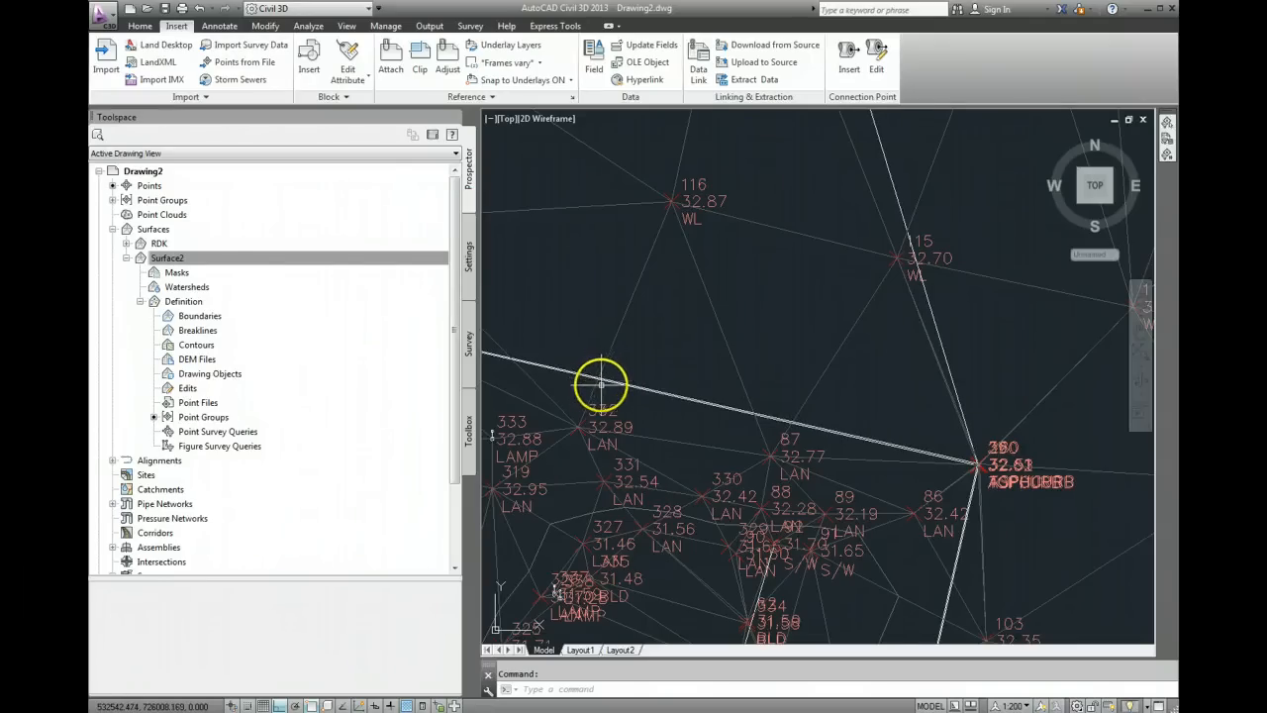
mouse_move(569, 426)
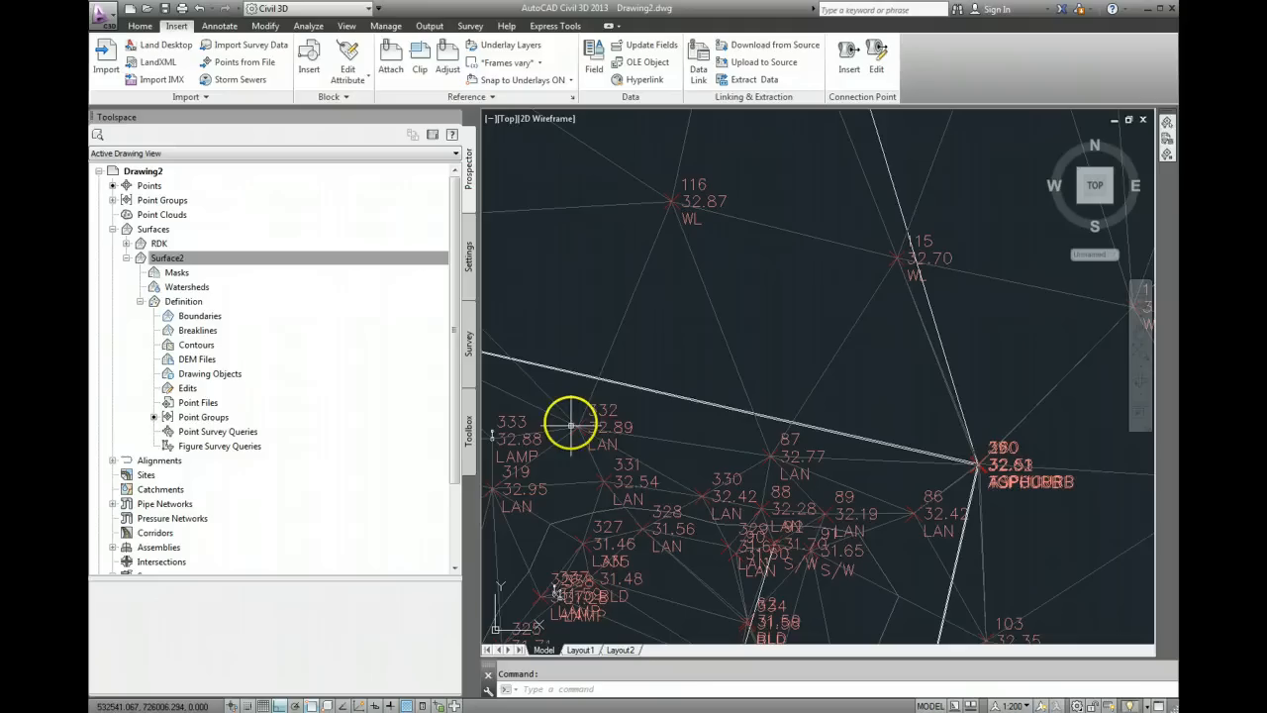
mouse_move(584, 424)
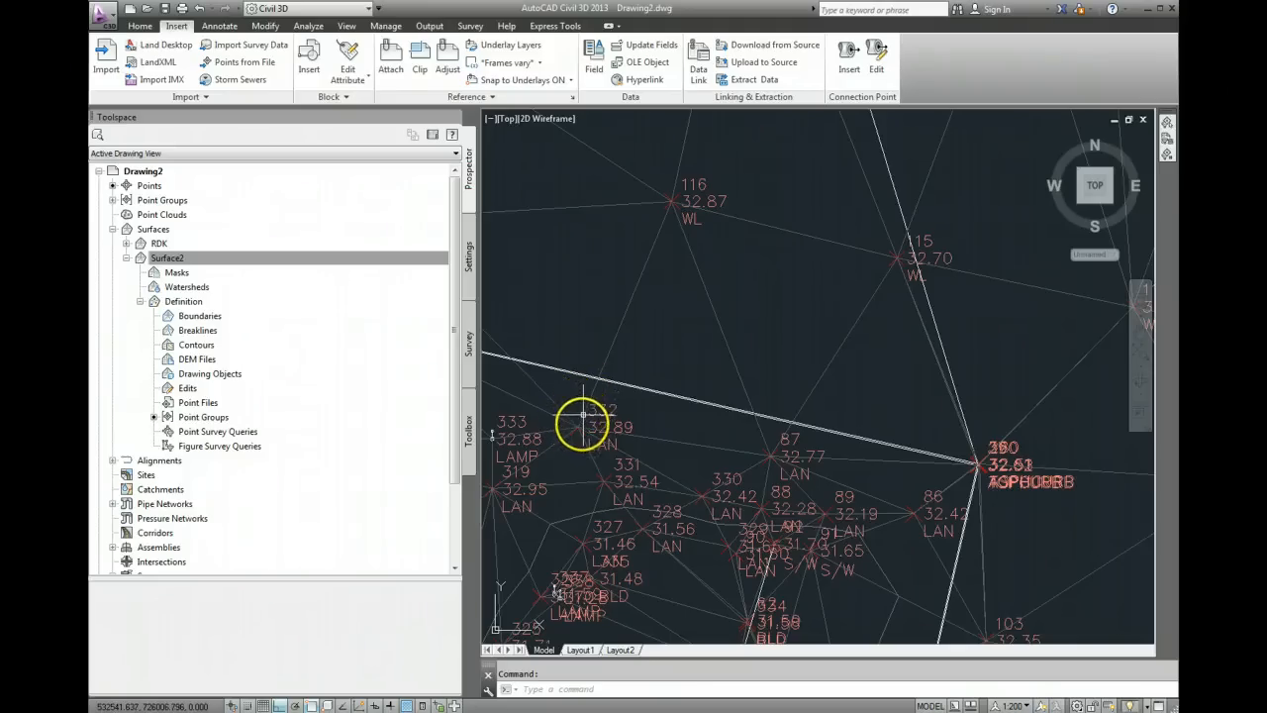
mouse_move(580, 426)
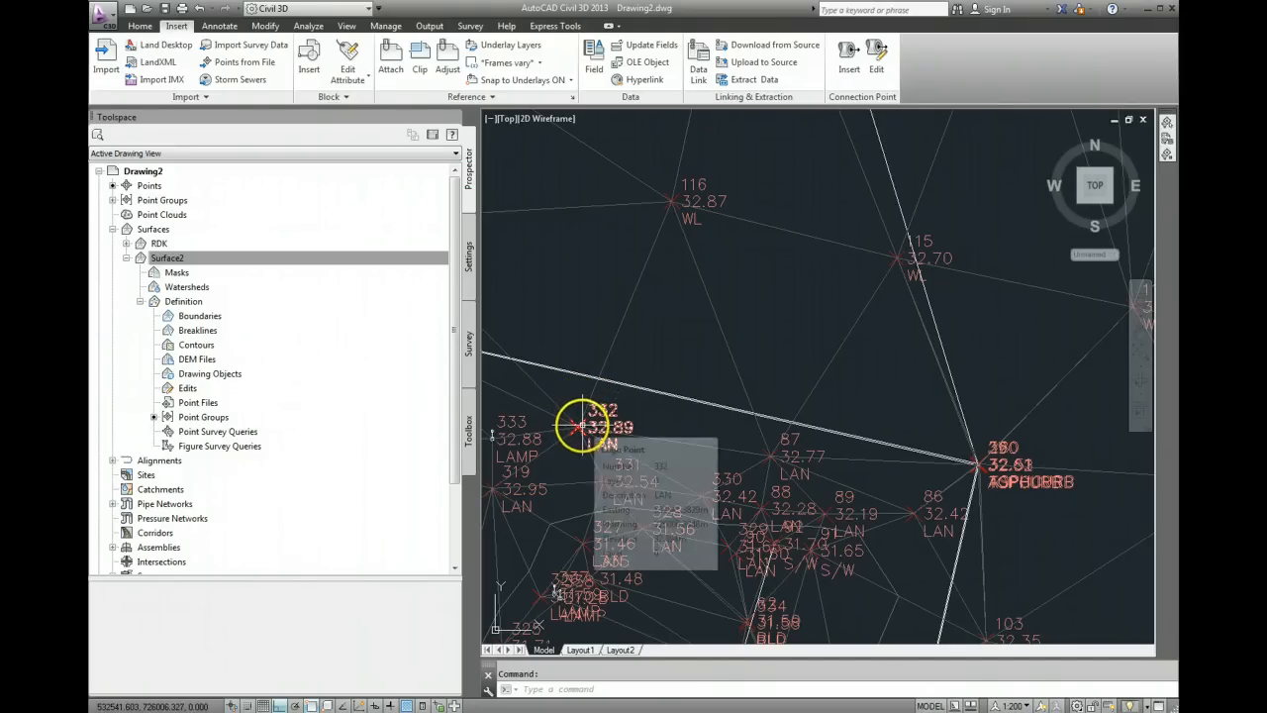
mouse_move(666, 208)
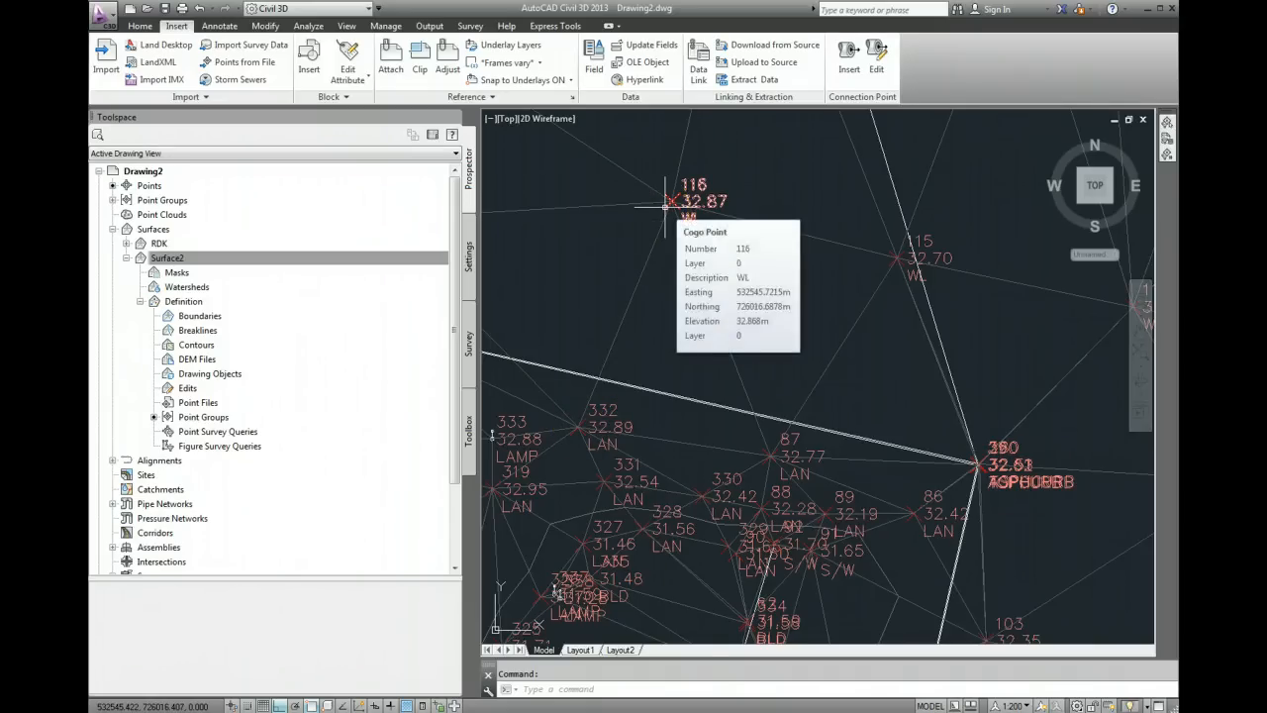
mouse_move(611, 341)
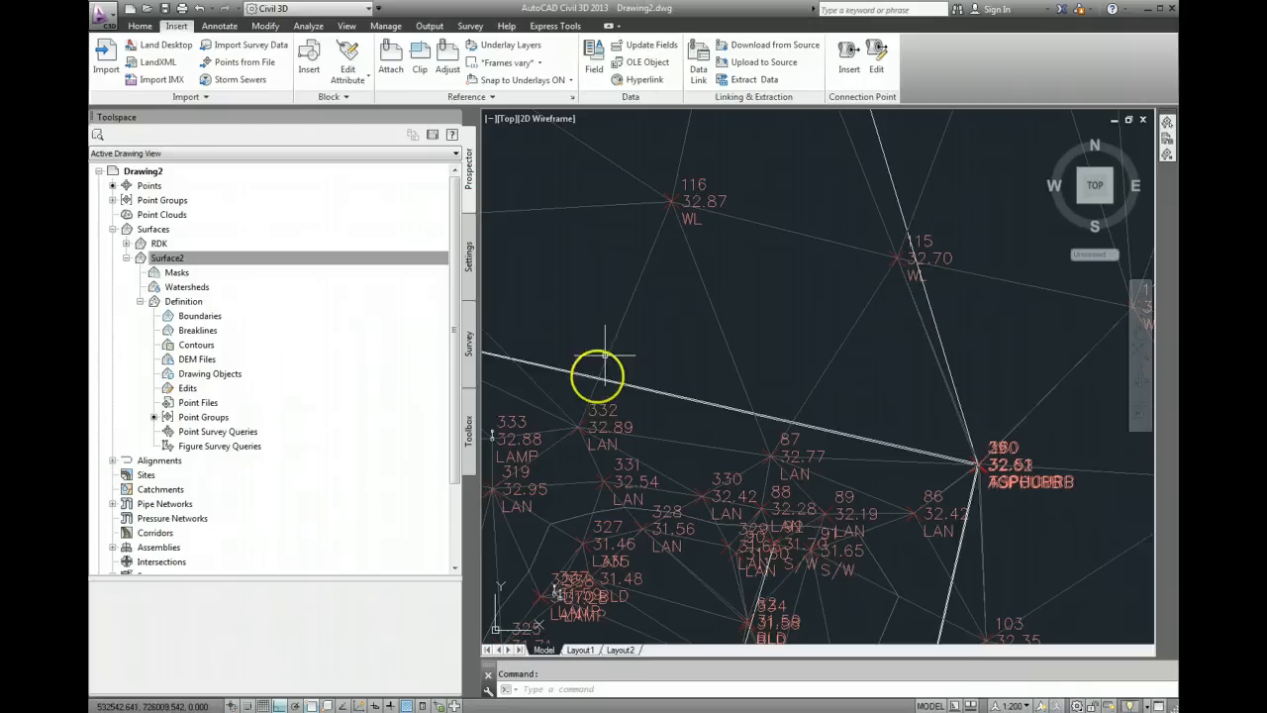
mouse_move(655, 389)
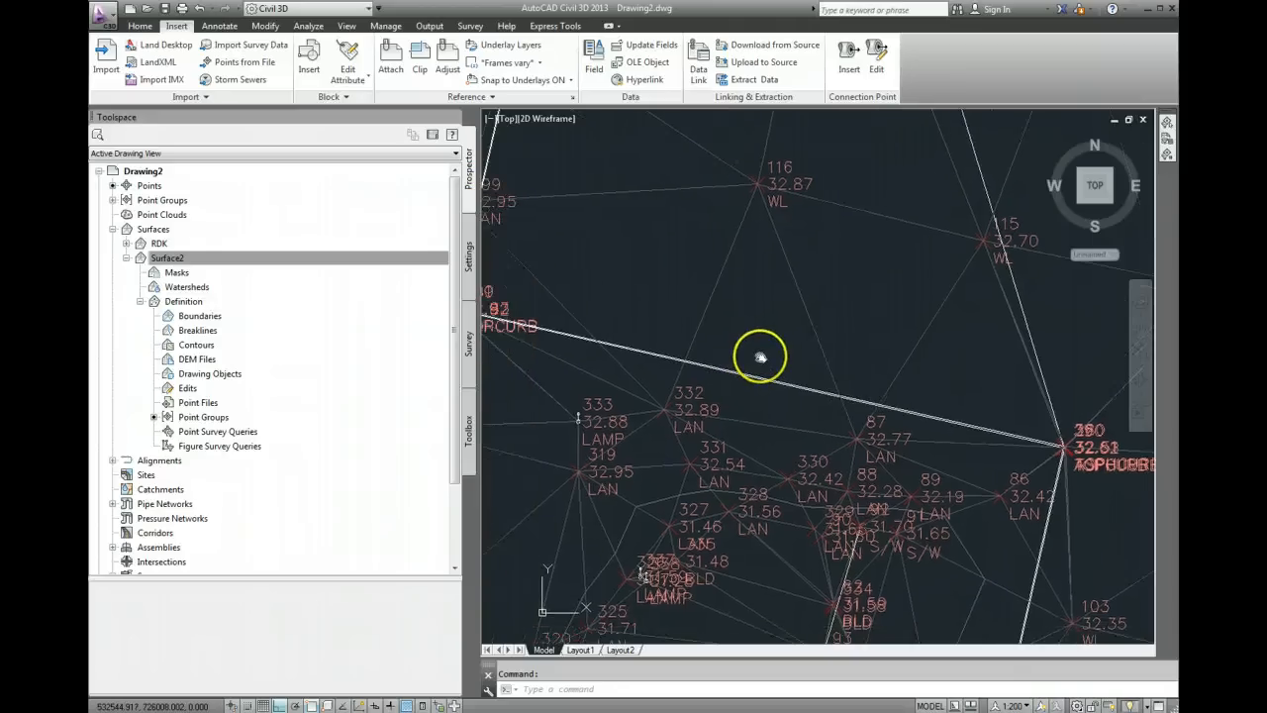
left_click(167, 257)
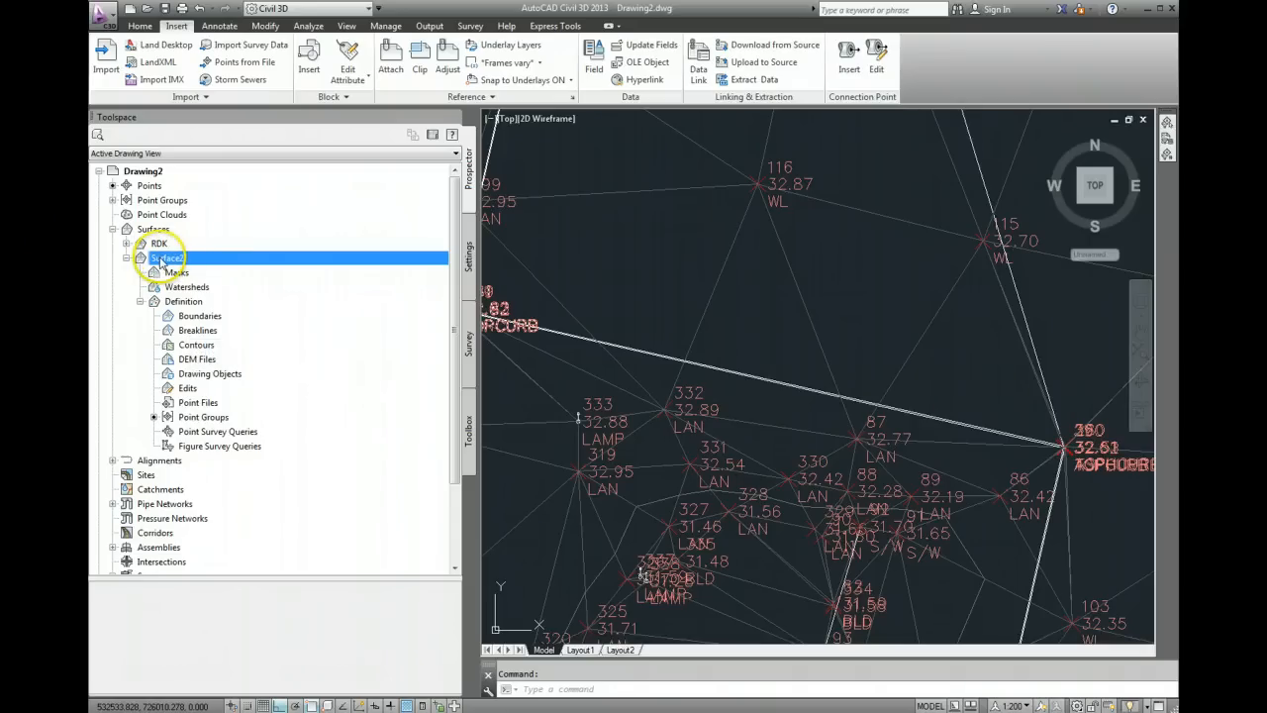
Step: Add a Proximity breakline described 'kerb' from the selected kerb polyline, then close Panorama
left_click(197, 330)
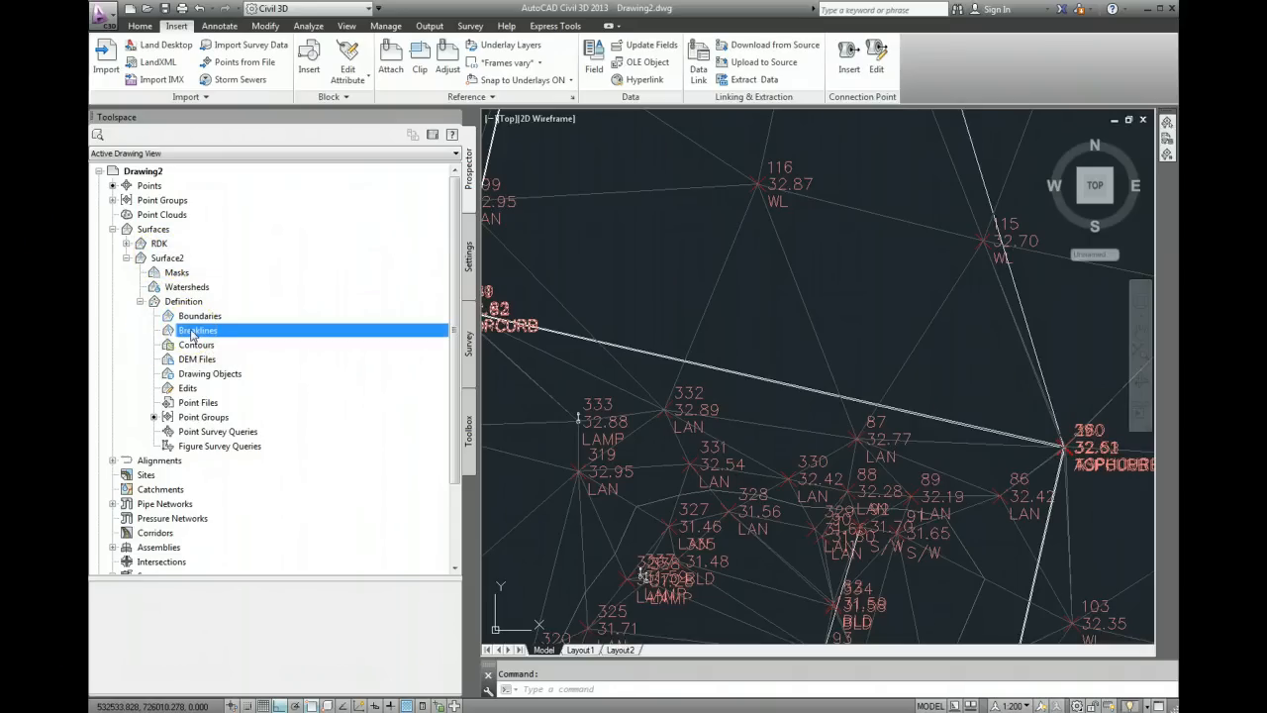
right_click(198, 330)
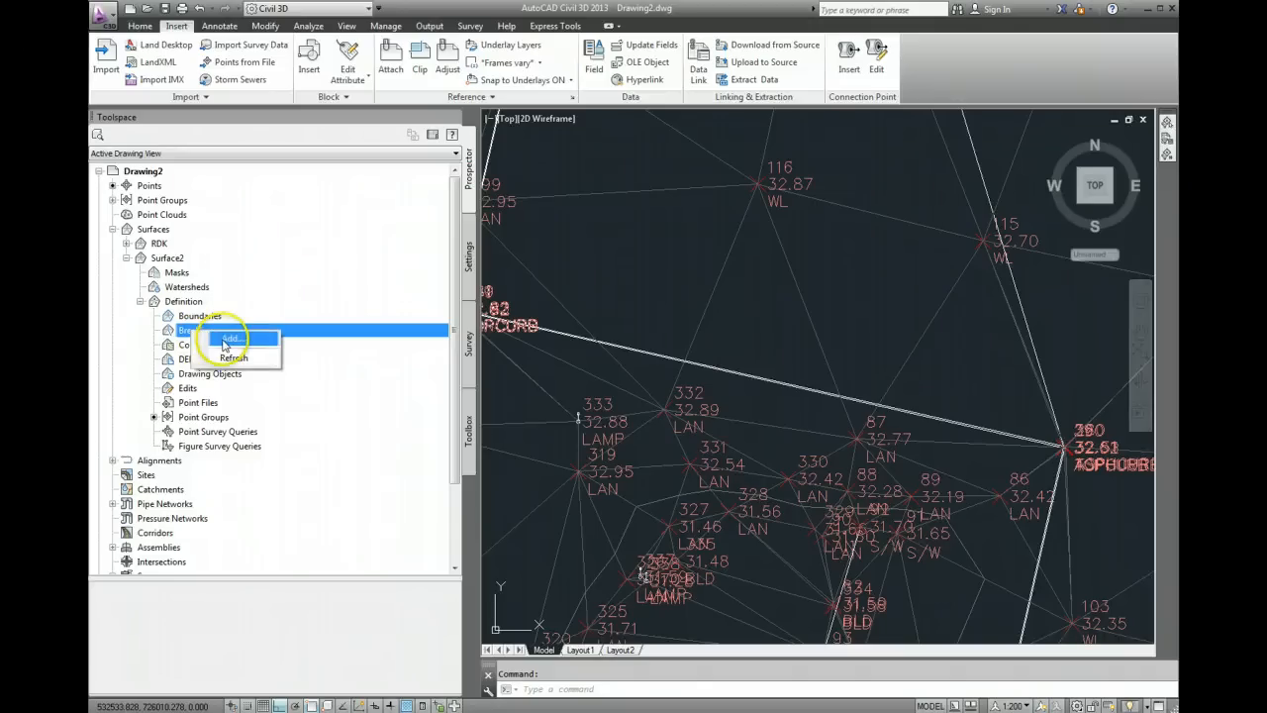
left_click(230, 339)
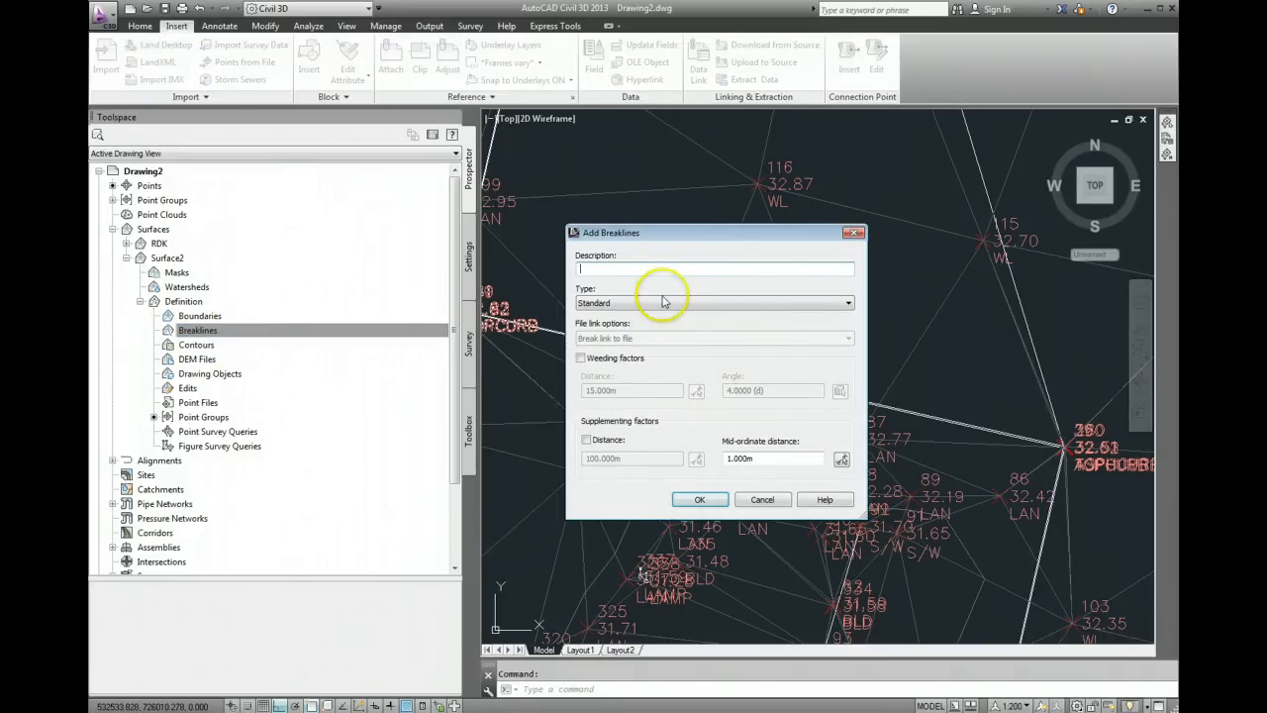
type("W")
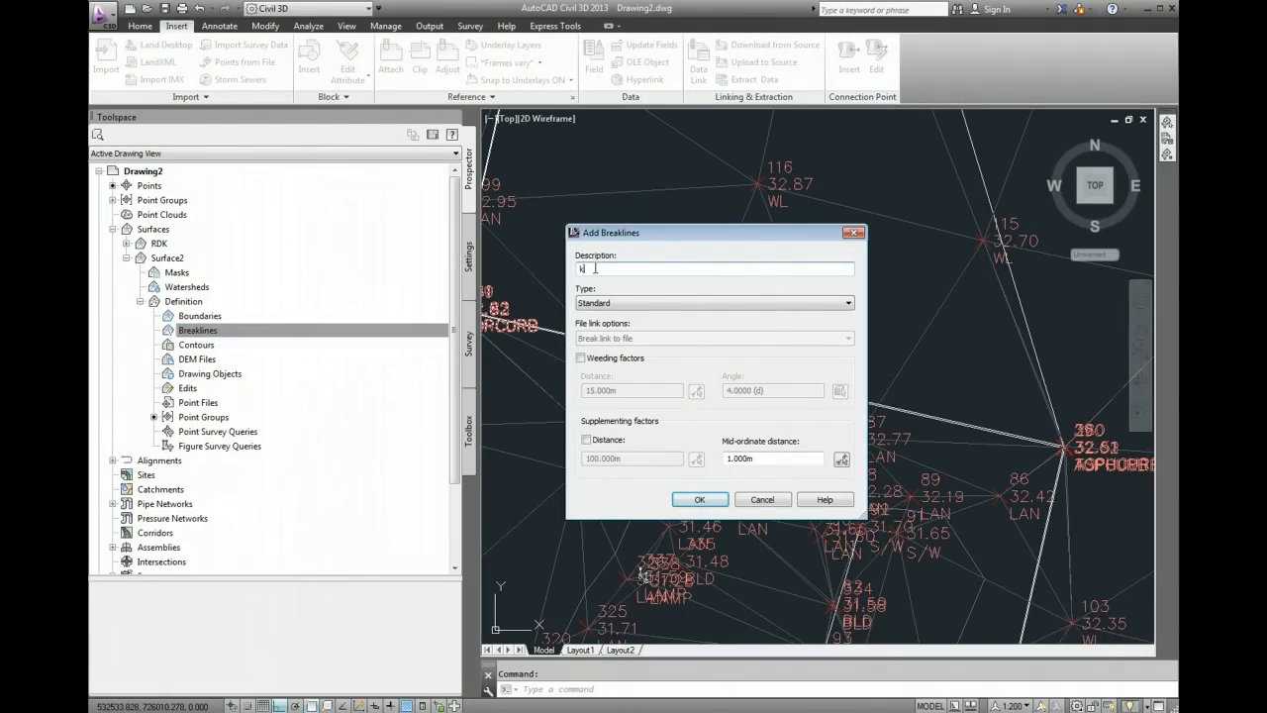
type("kerb")
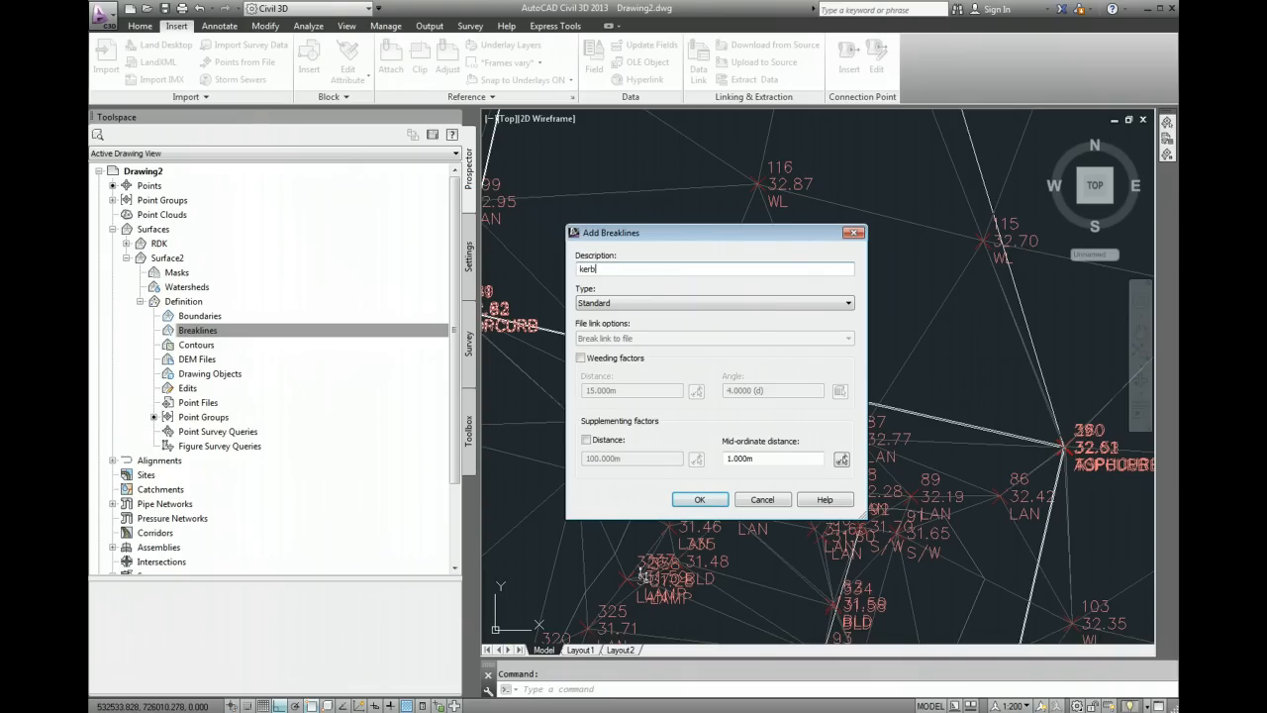
left_click(847, 302)
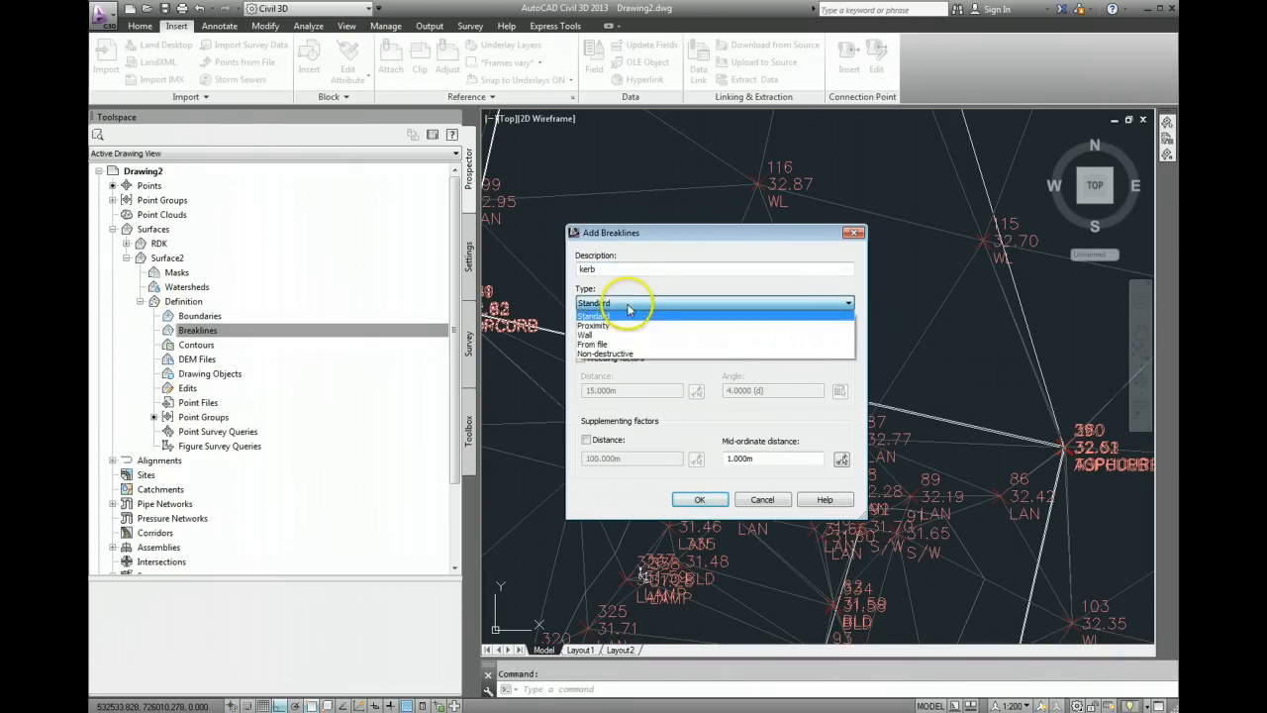
left_click(594, 325)
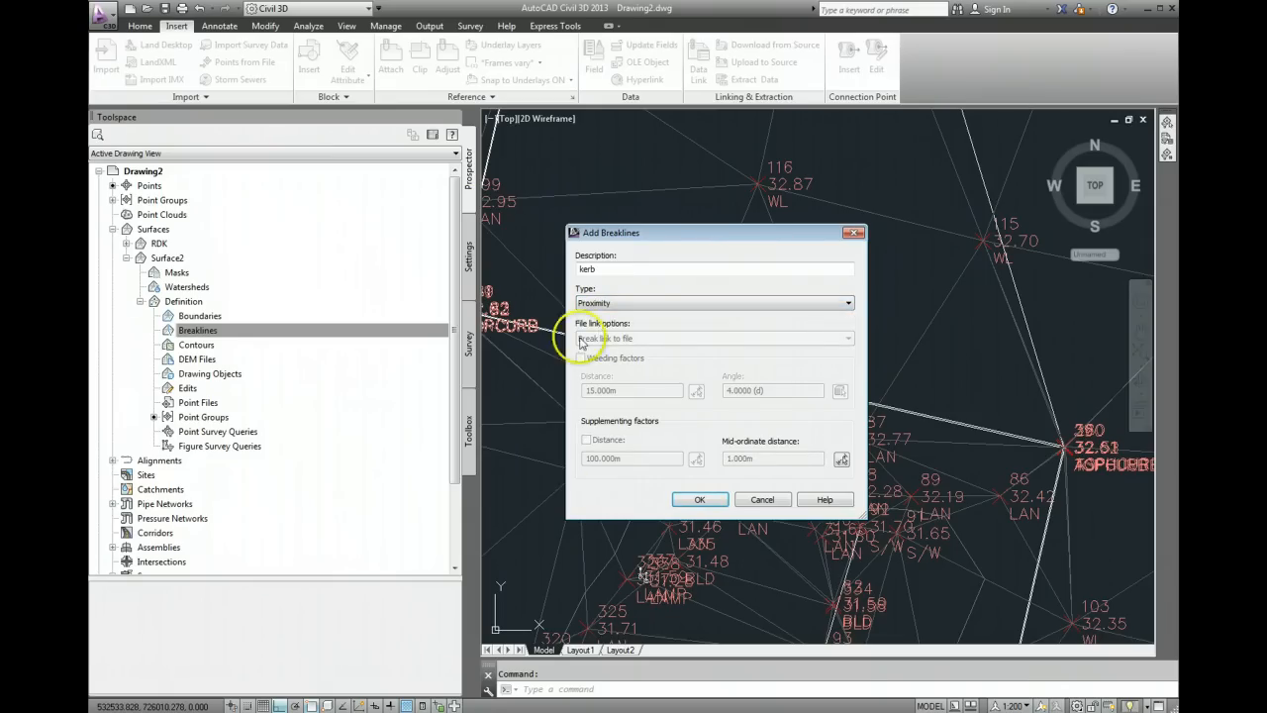
left_click(700, 499)
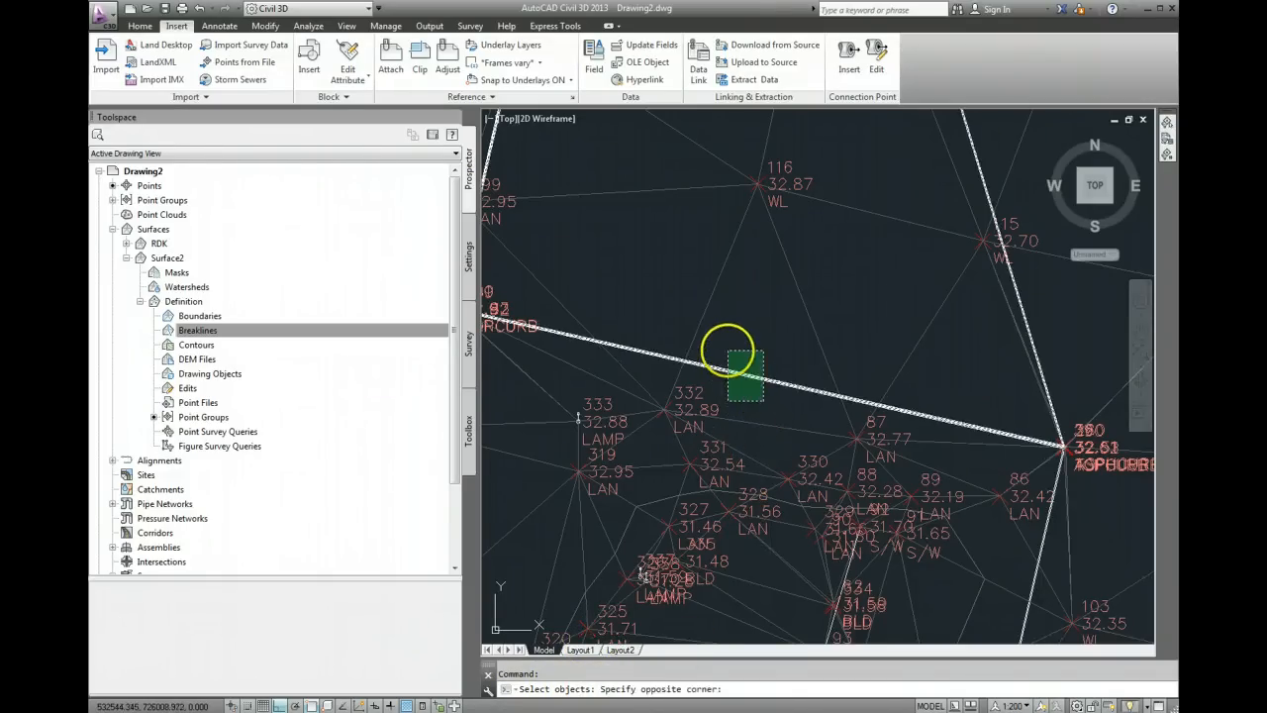
left_click(1049, 524)
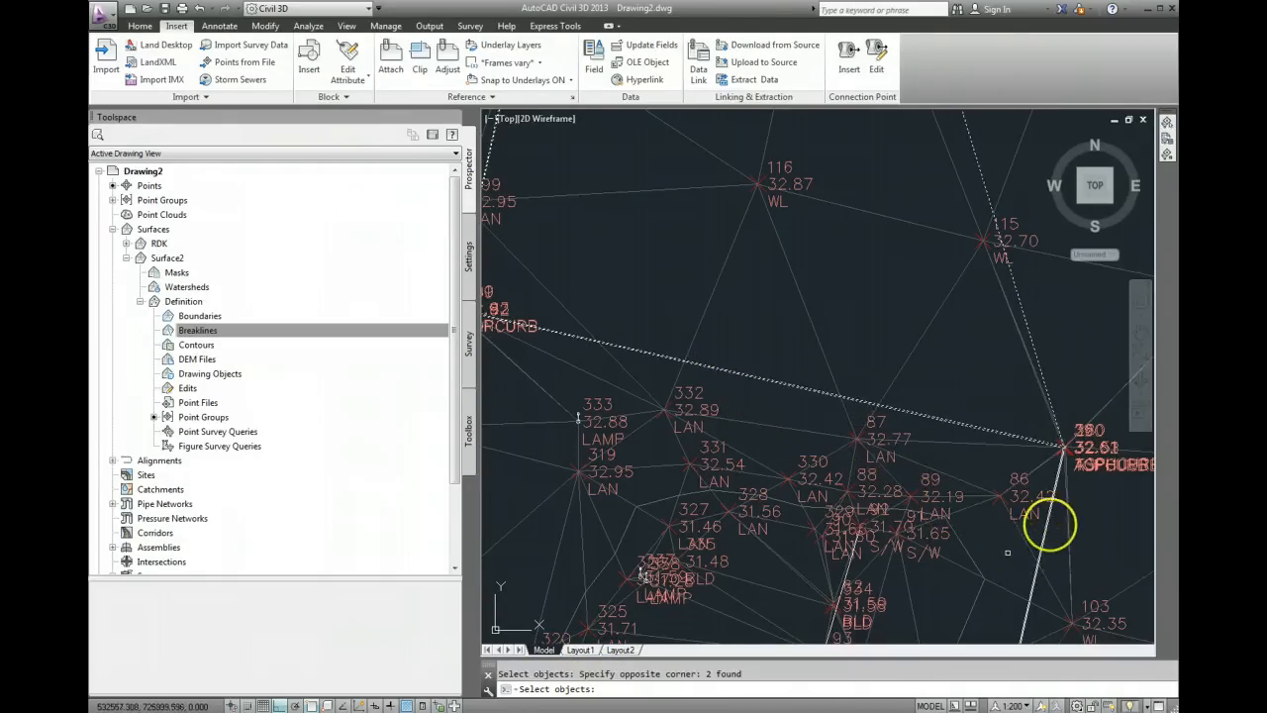
mouse_move(1044, 540)
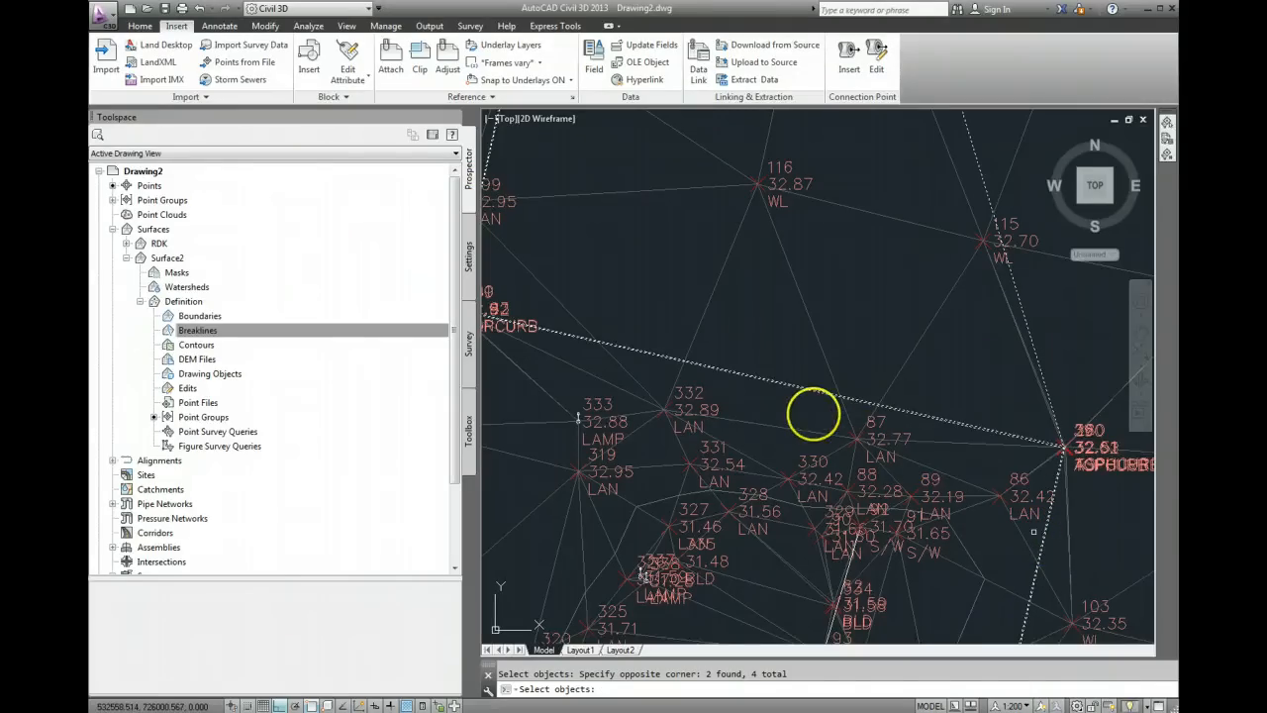
mouse_move(734, 381)
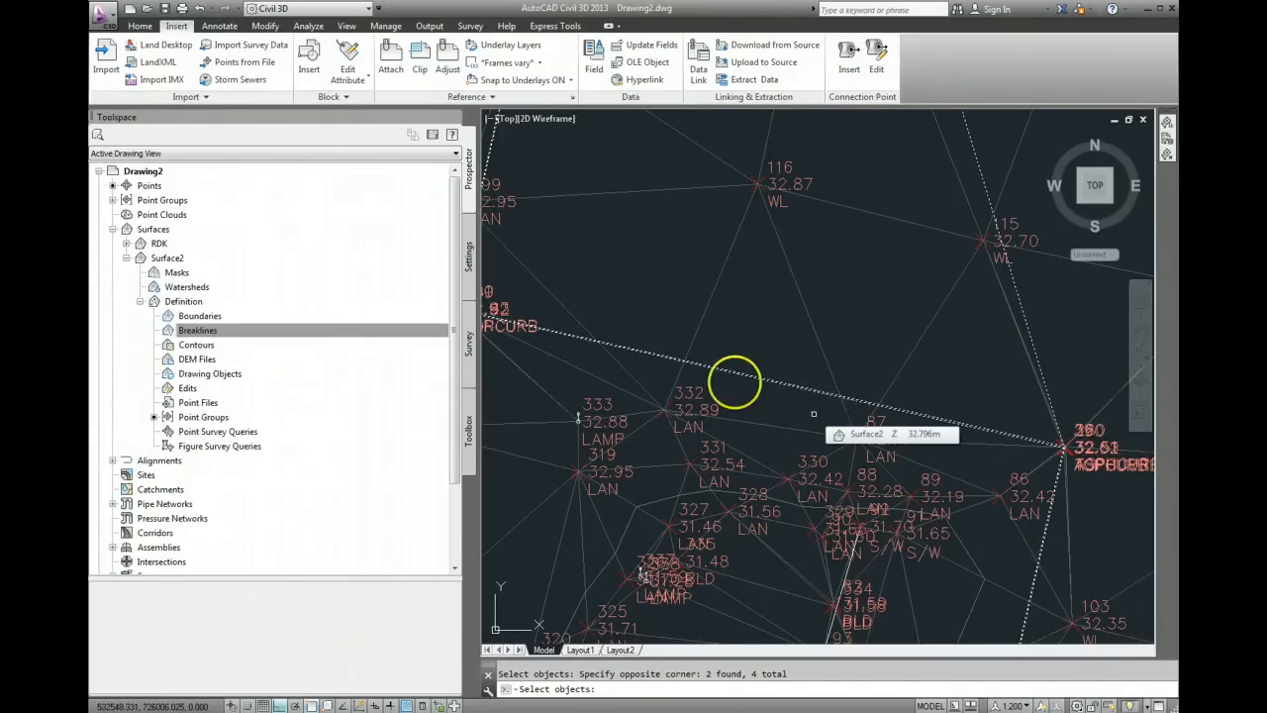
mouse_move(686, 344)
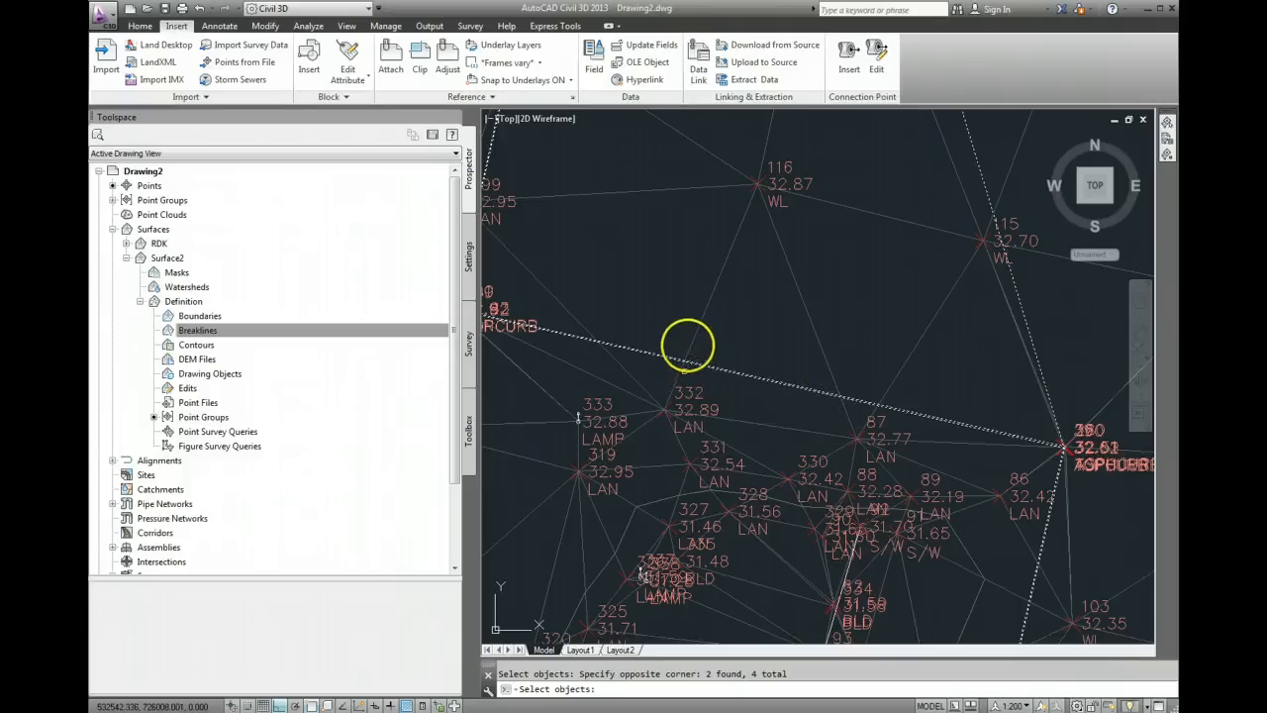
mouse_move(711, 340)
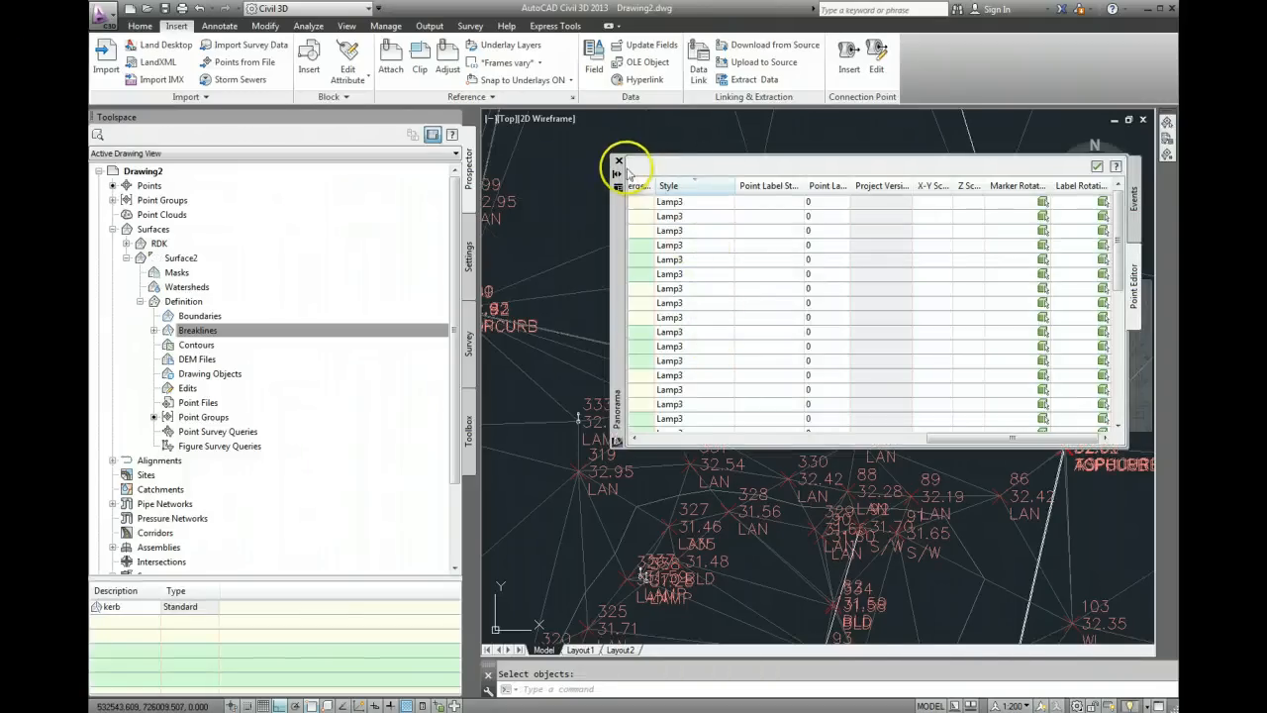
left_click(618, 160)
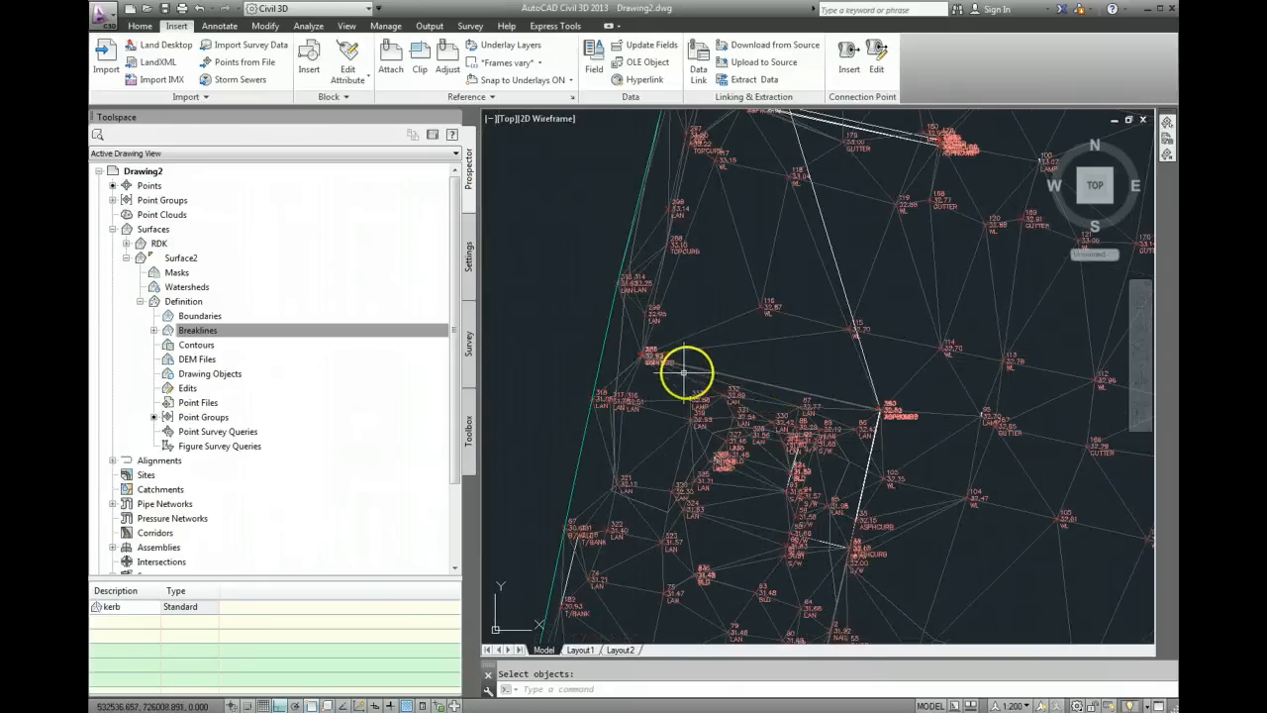
mouse_move(792, 211)
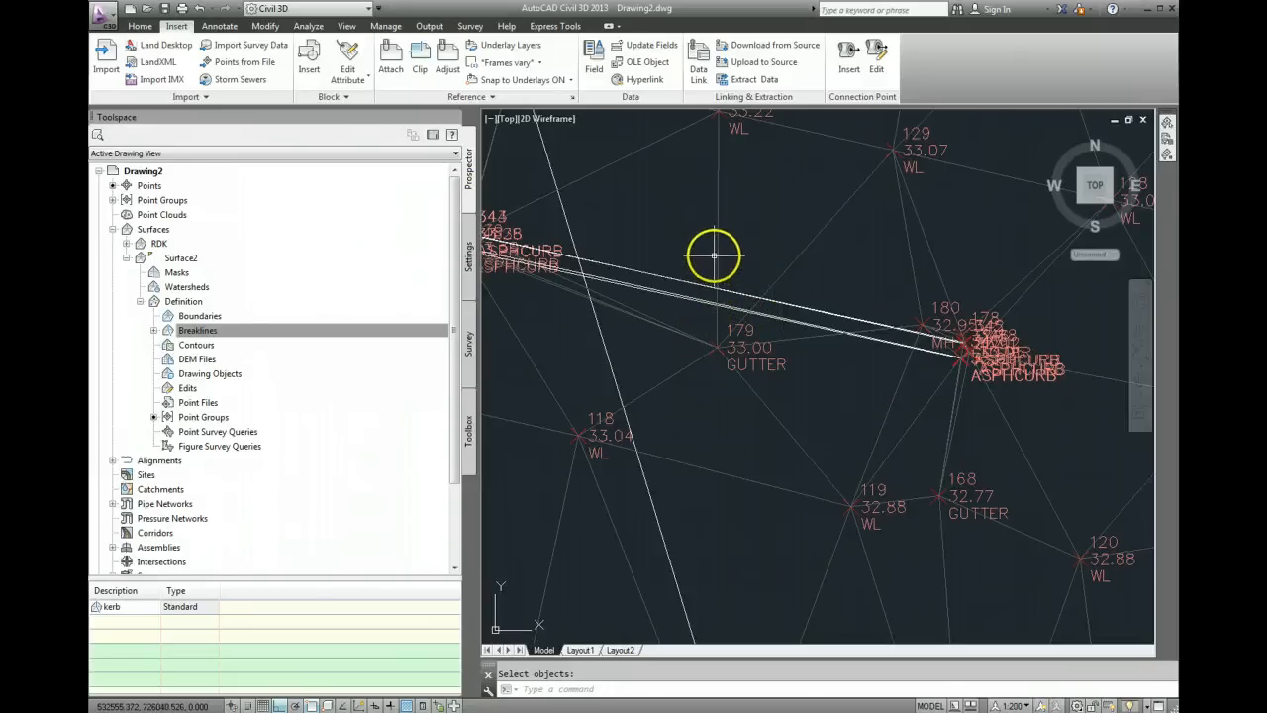
mouse_move(715, 302)
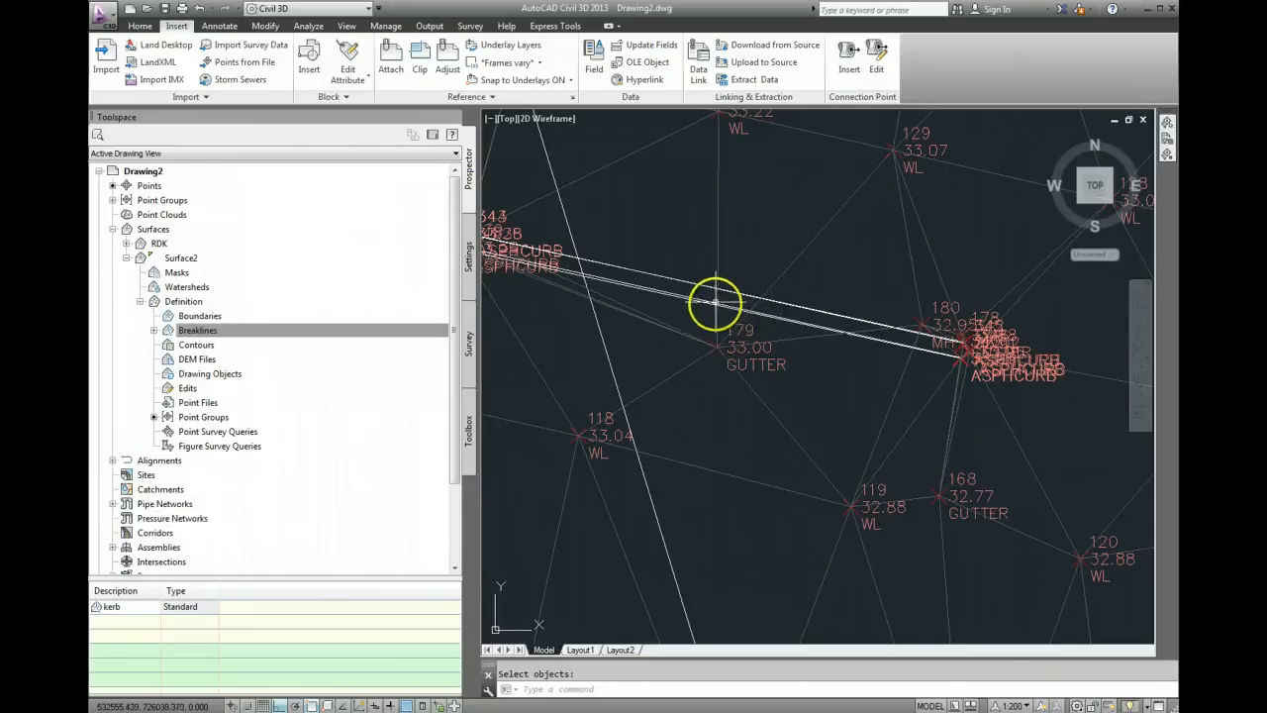
Step: Select Surface2's Breaklines definition item to begin another breakline
left_click(197, 329)
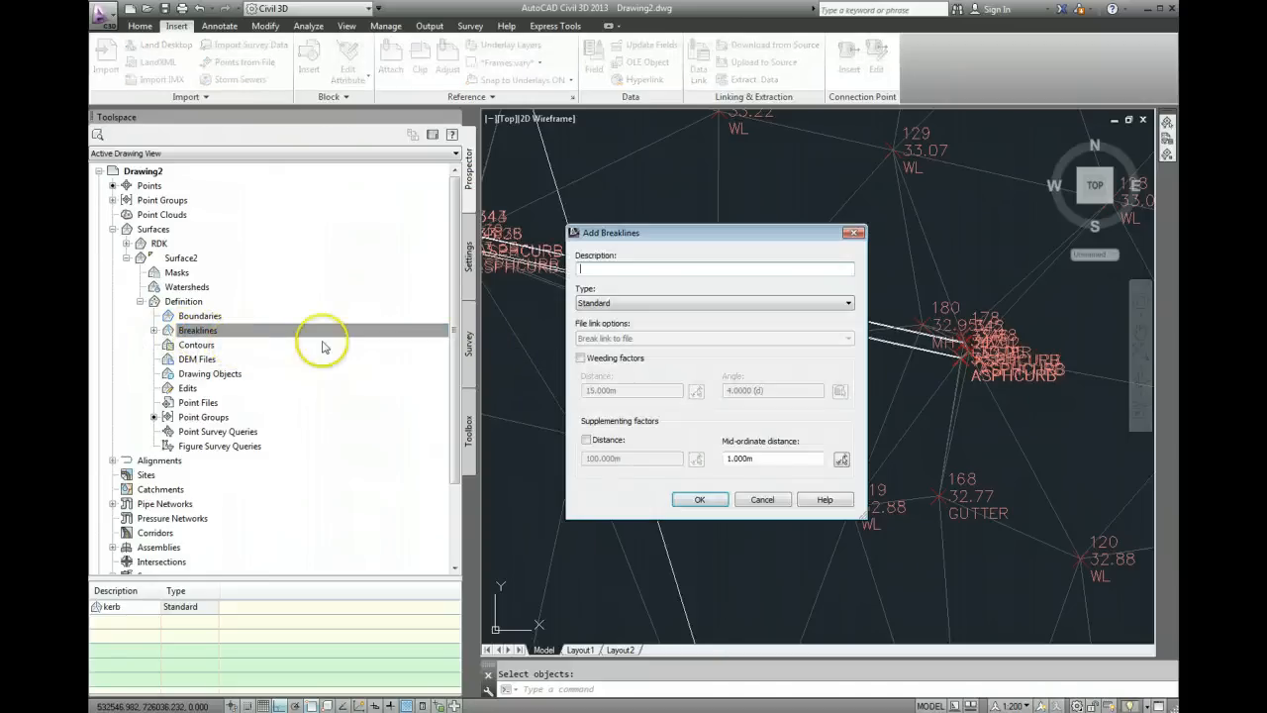
Step: Set up breakline 'k2' as Proximity type, confirm it, and close Panorama
type("k2")
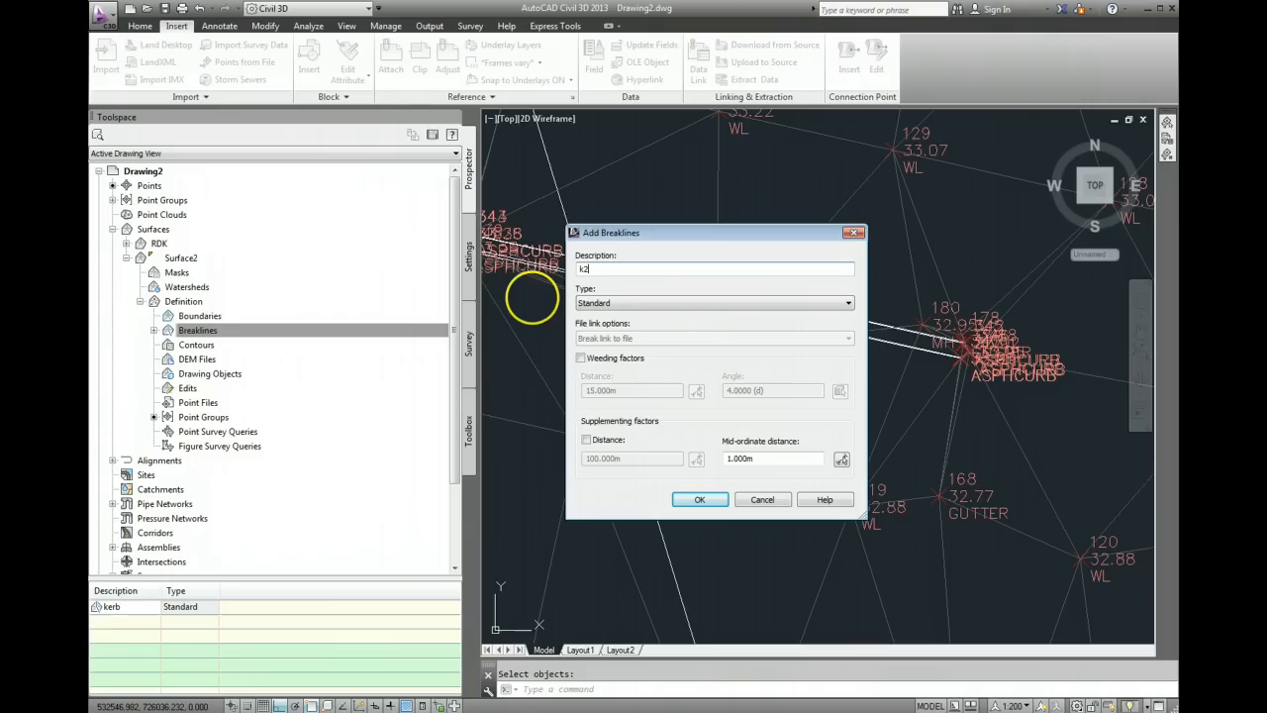
left_click(846, 301)
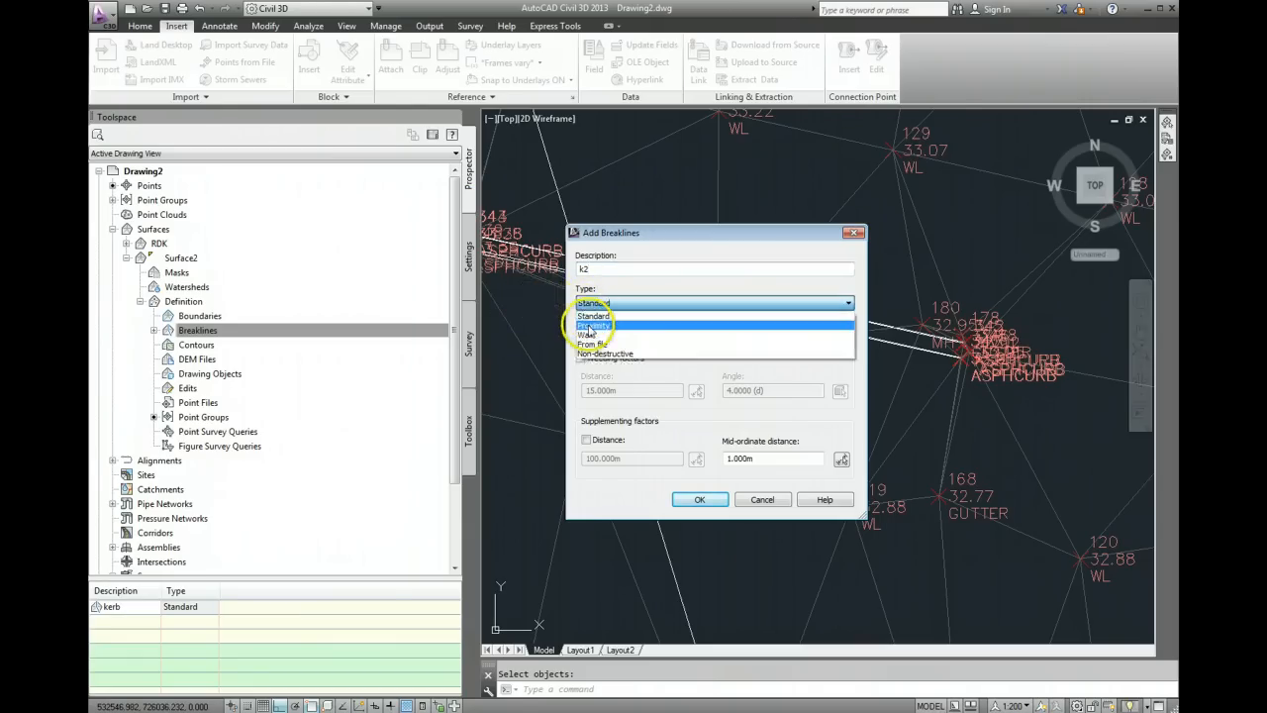
left_click(592, 324)
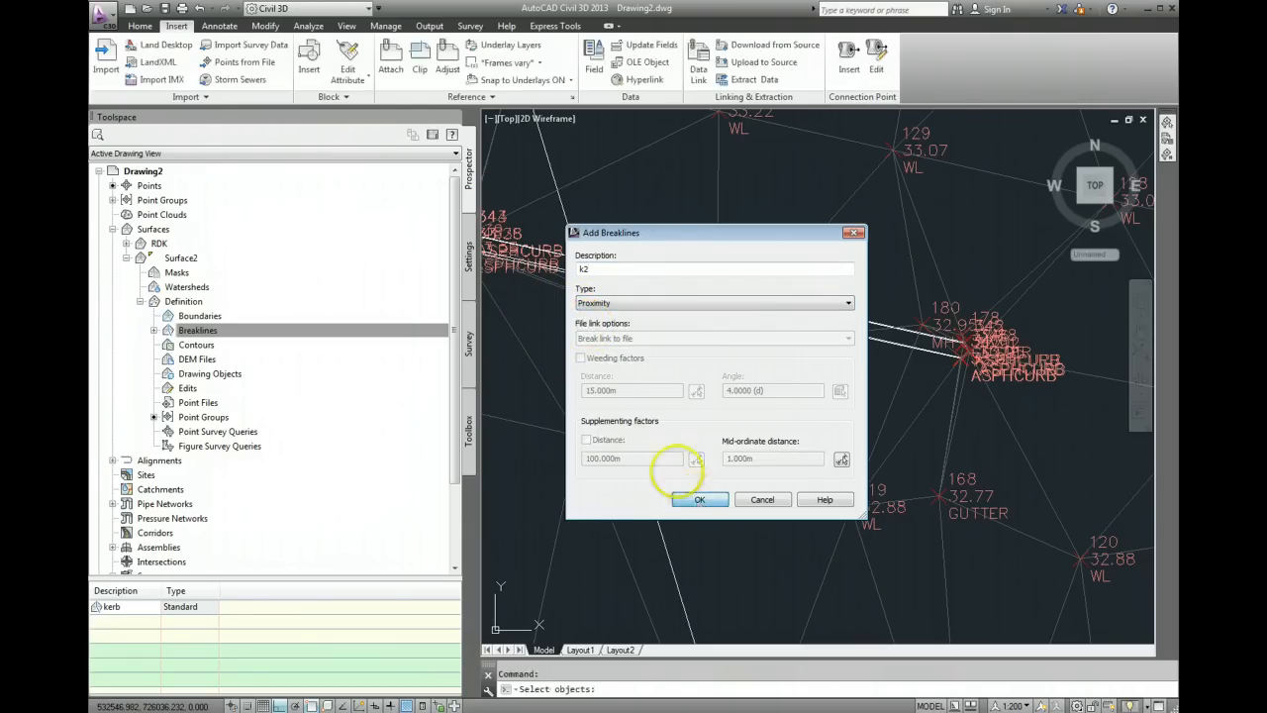
left_click(699, 499)
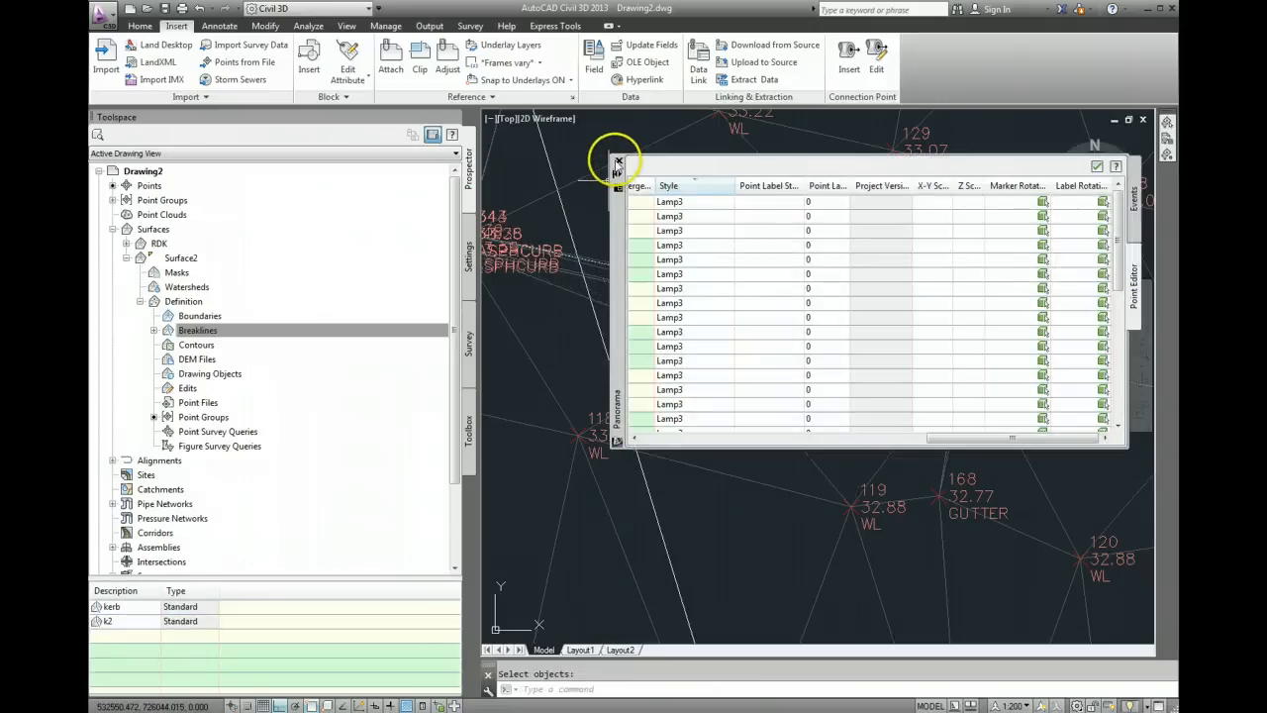
left_click(617, 161)
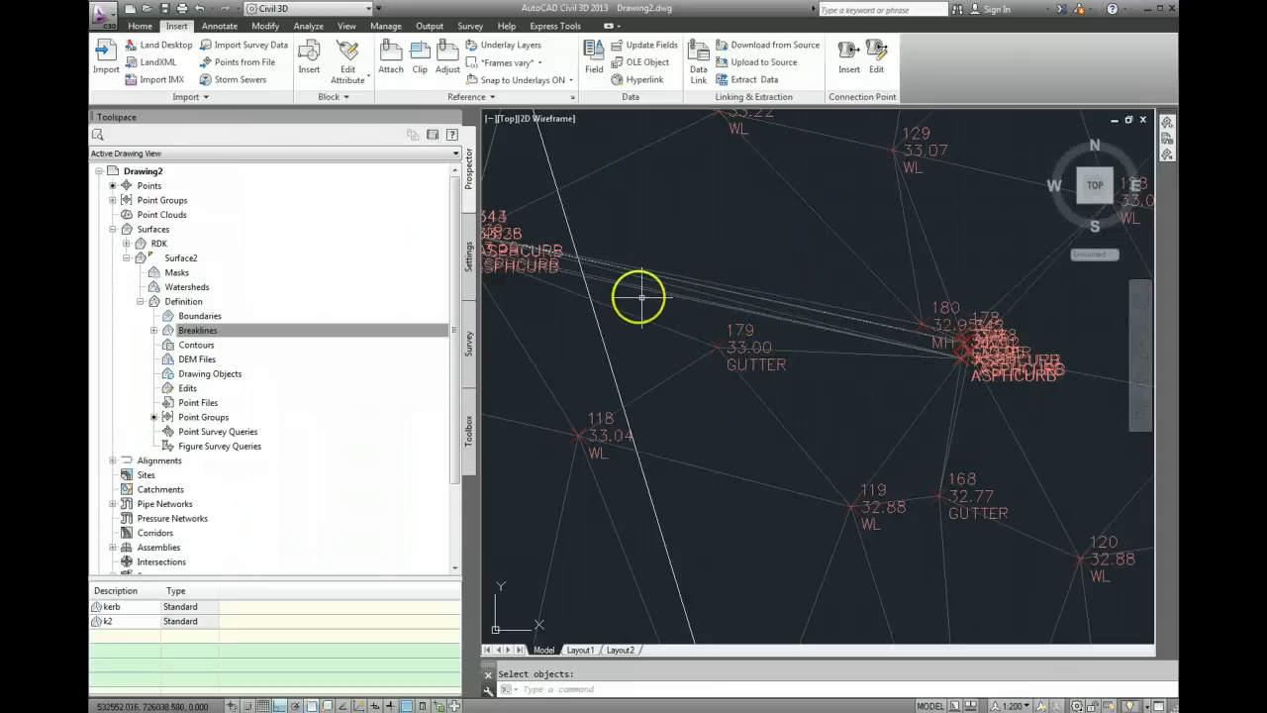
mouse_move(665, 292)
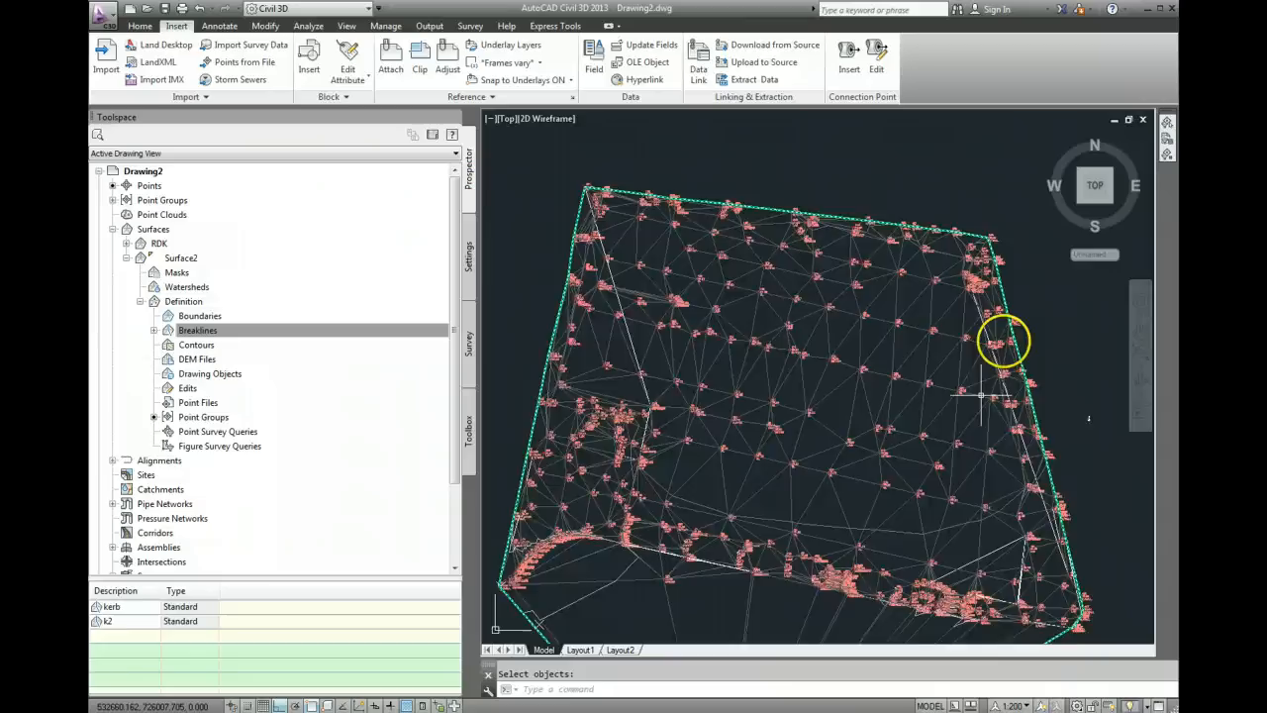
scroll("up", 3)
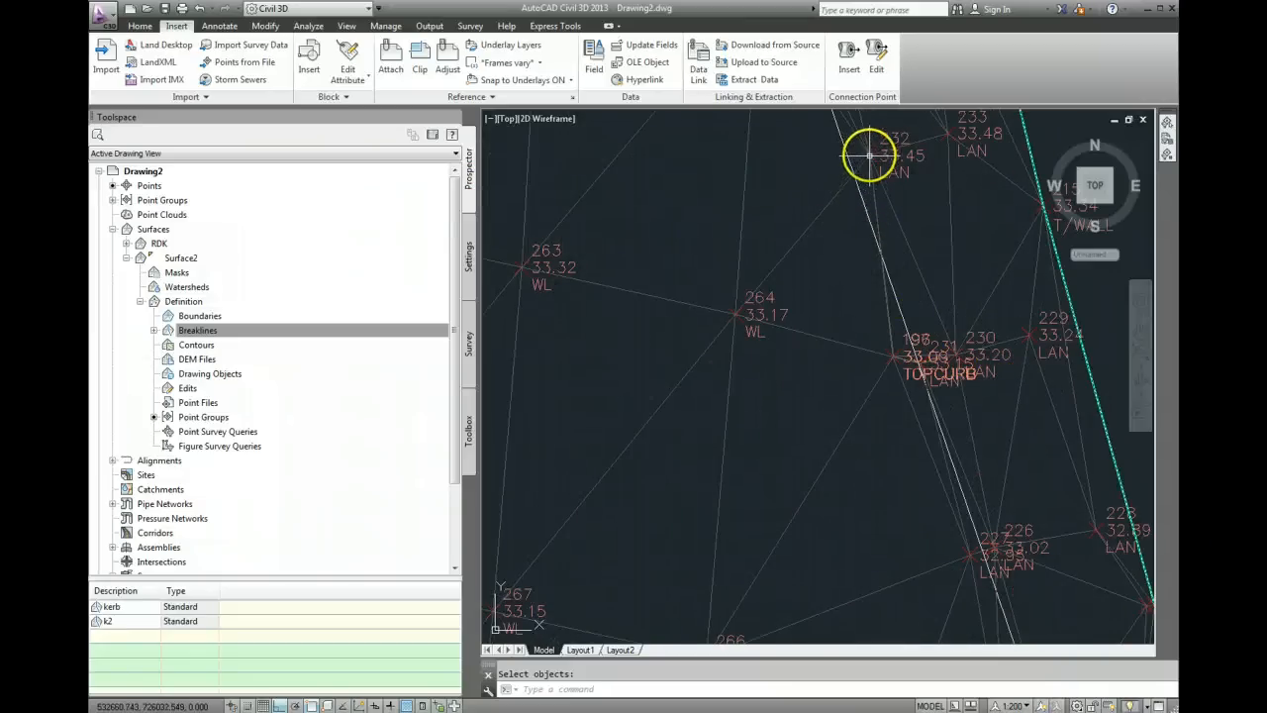
mouse_move(730, 322)
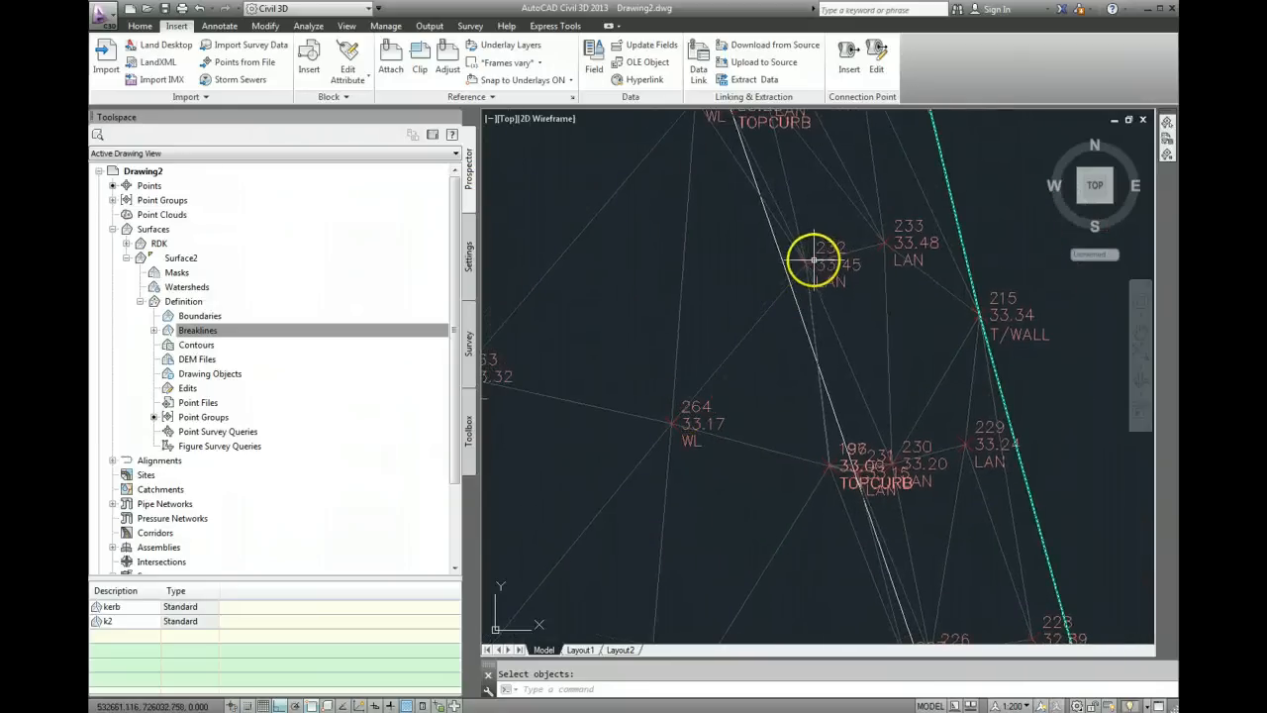
mouse_move(747, 332)
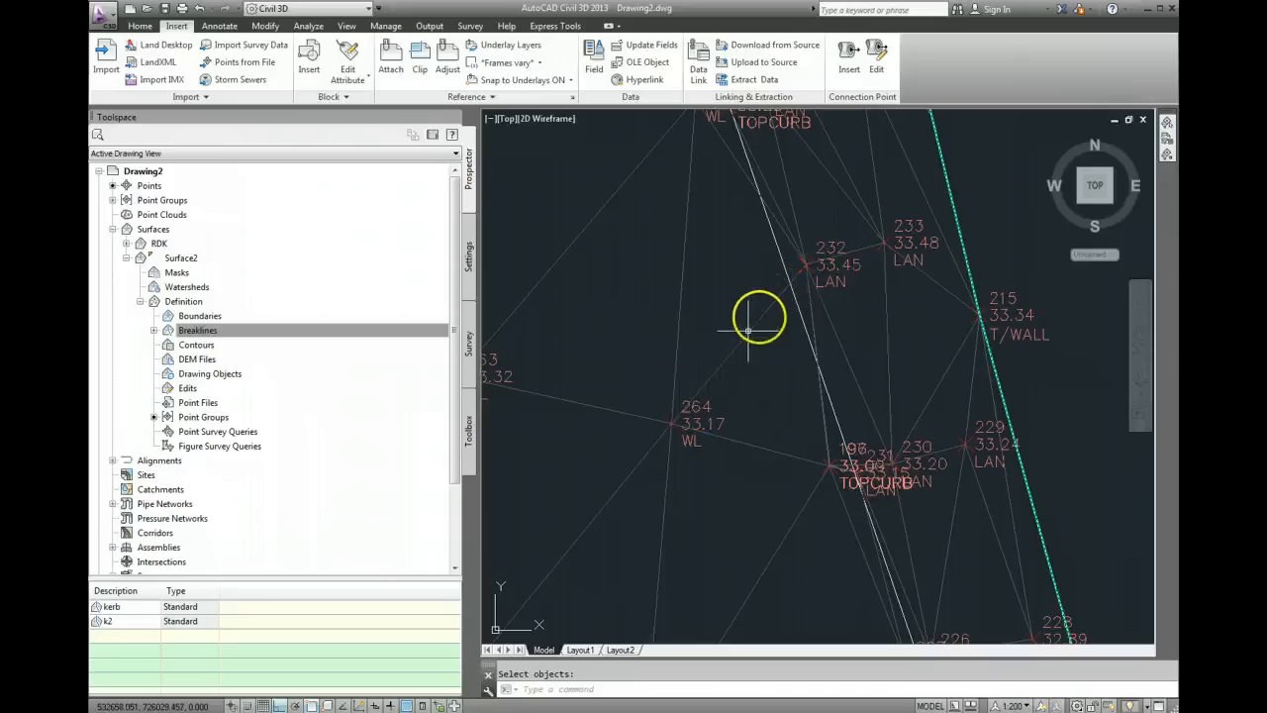
mouse_move(767, 327)
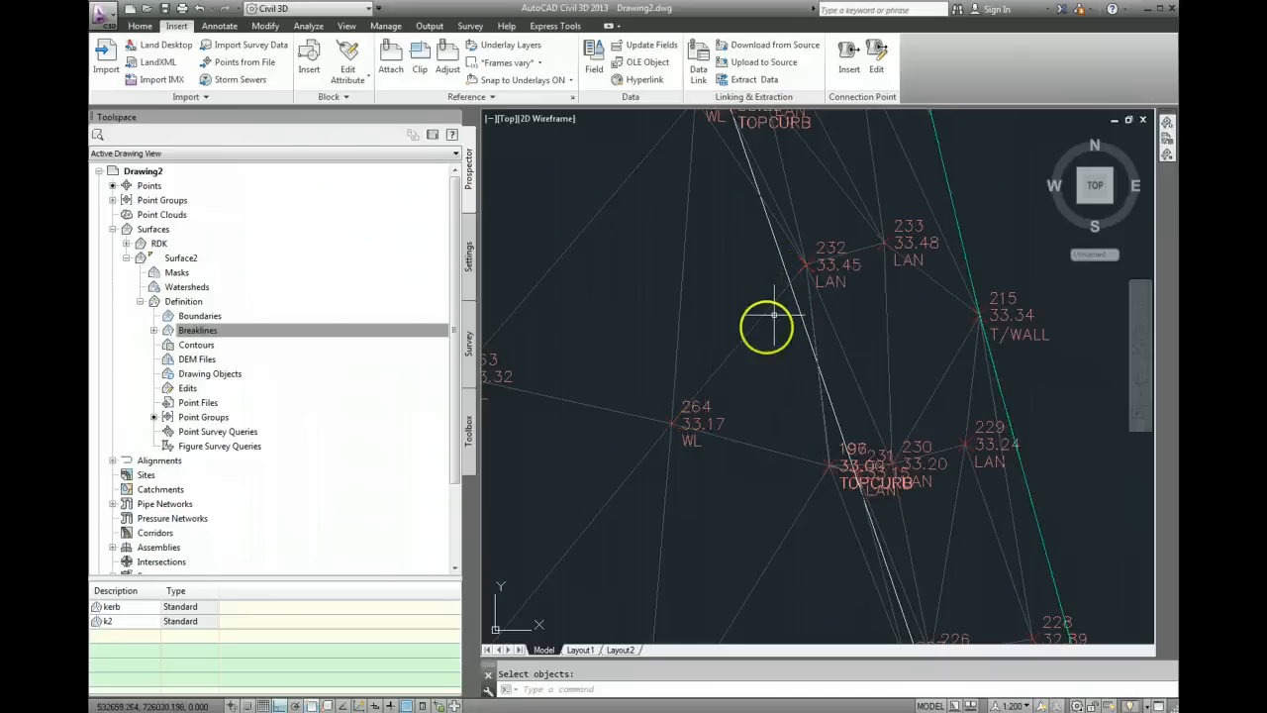
mouse_move(806, 265)
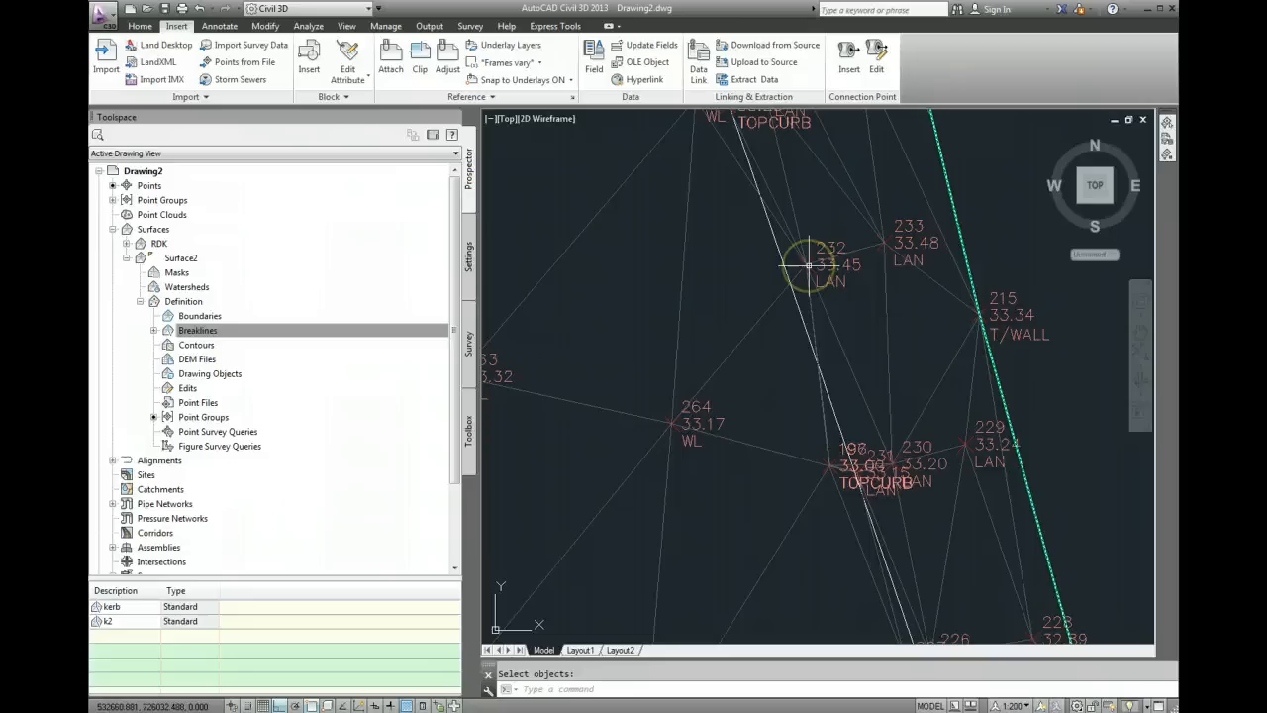
mouse_move(792, 283)
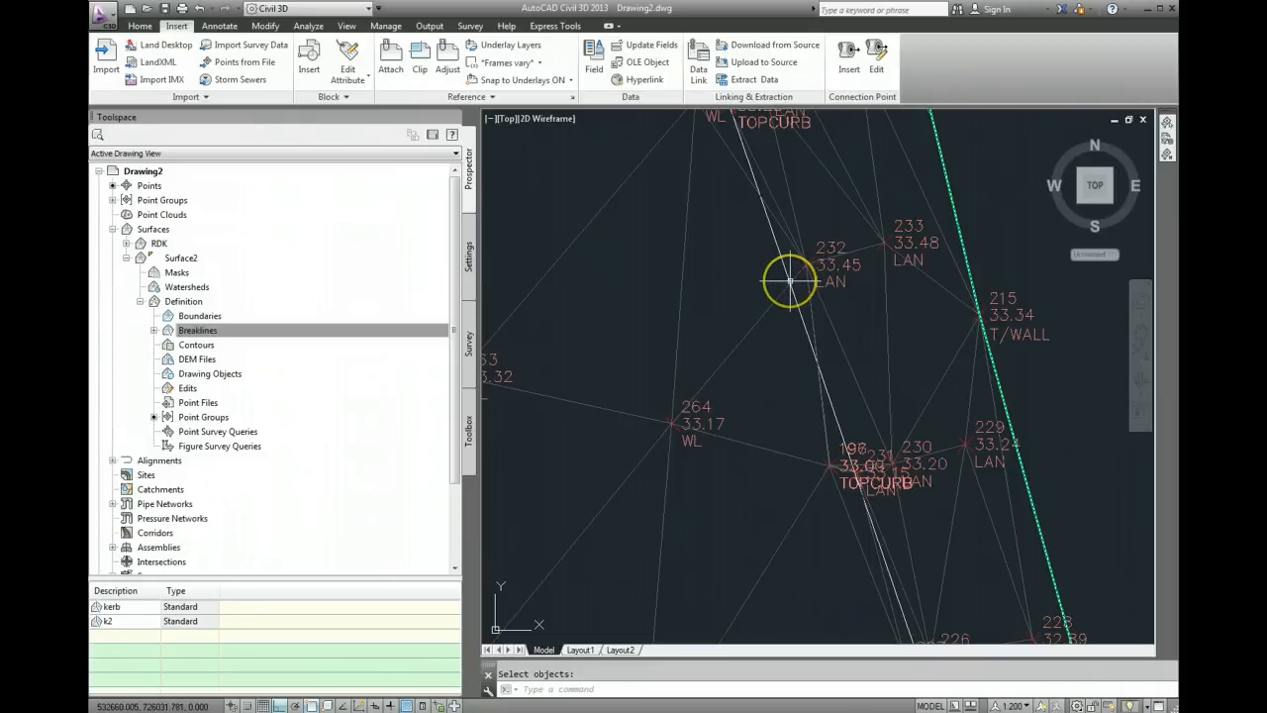
mouse_move(624, 450)
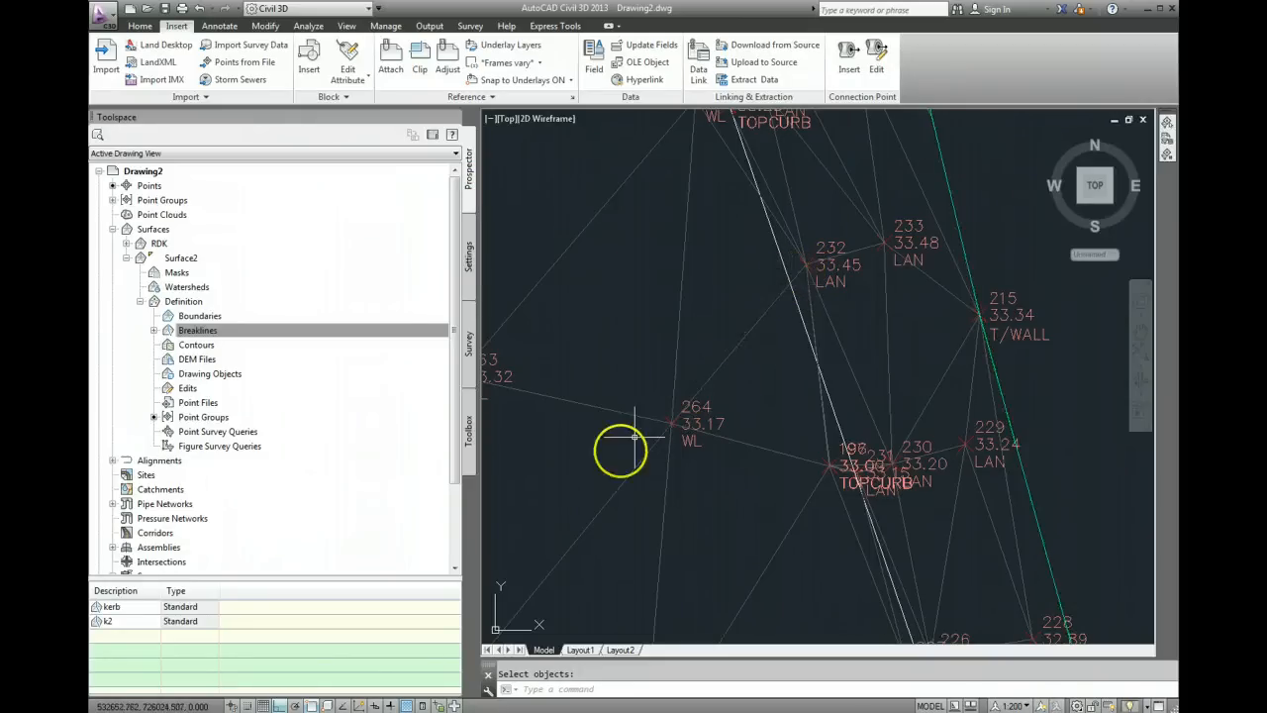
mouse_move(792, 319)
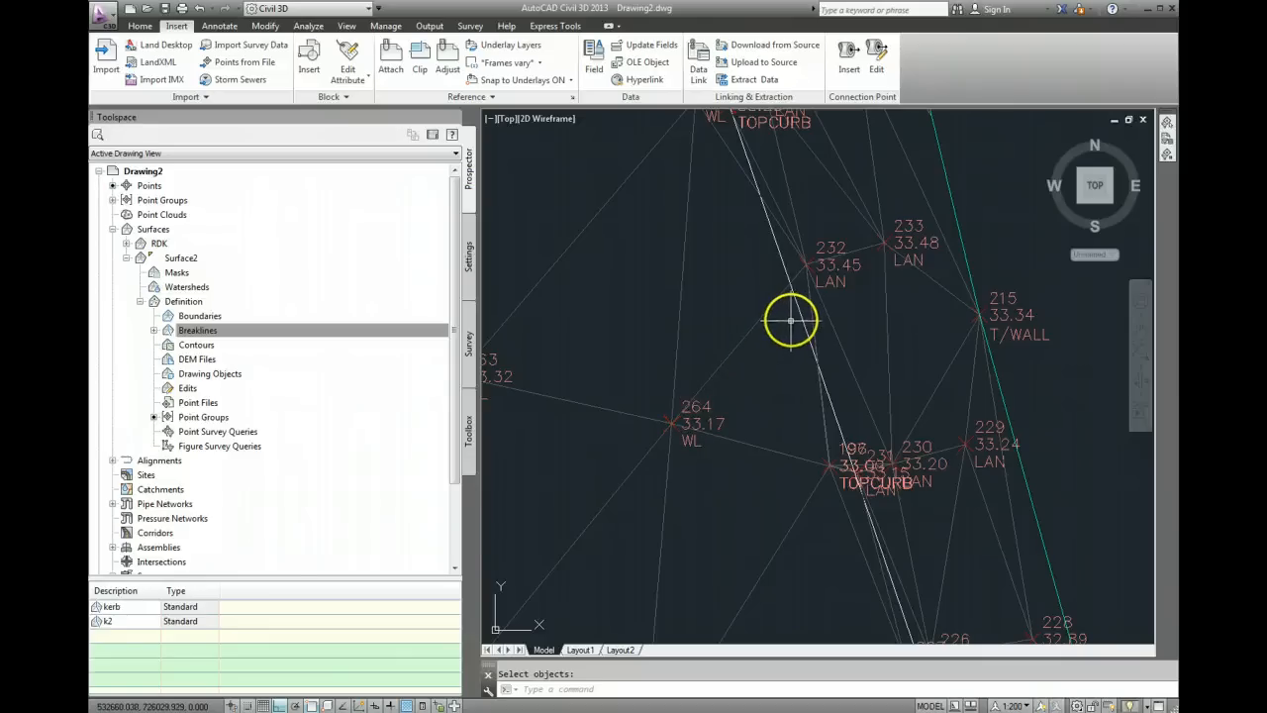
mouse_move(622, 328)
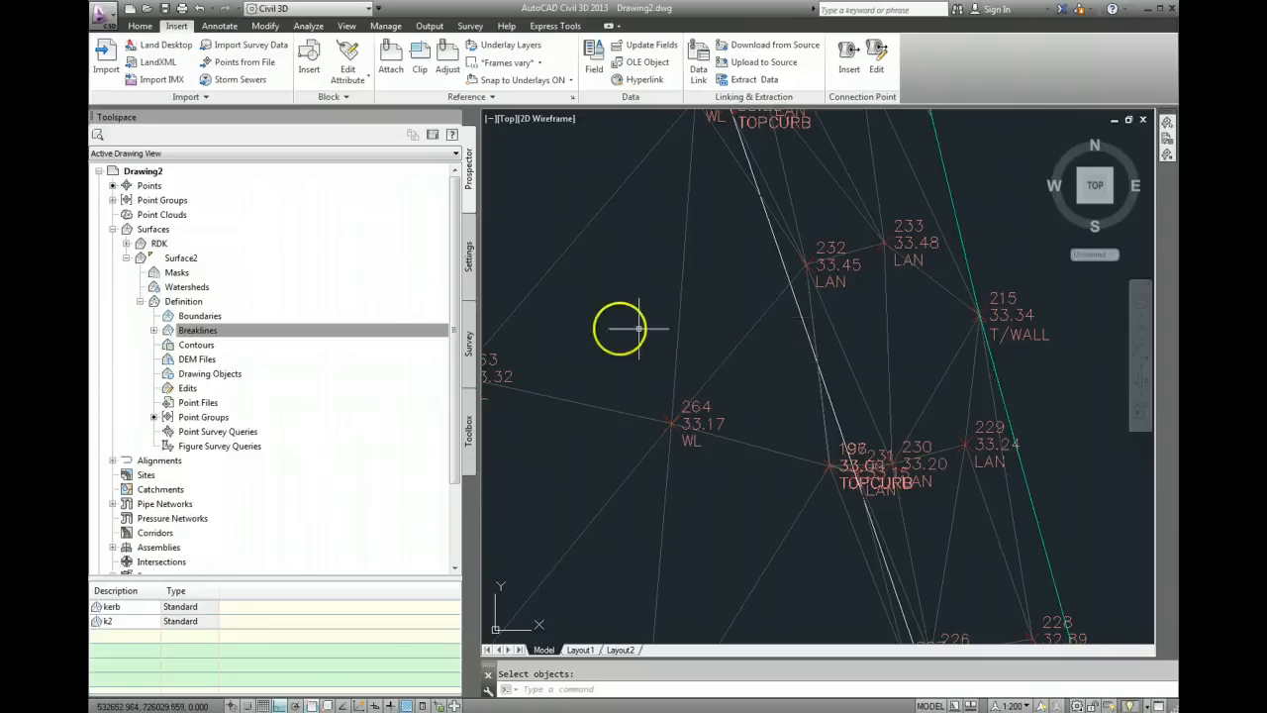
Step: Add breakline 'k3' to Surface2 and pick the kerb polyline as its source
right_click(197, 330)
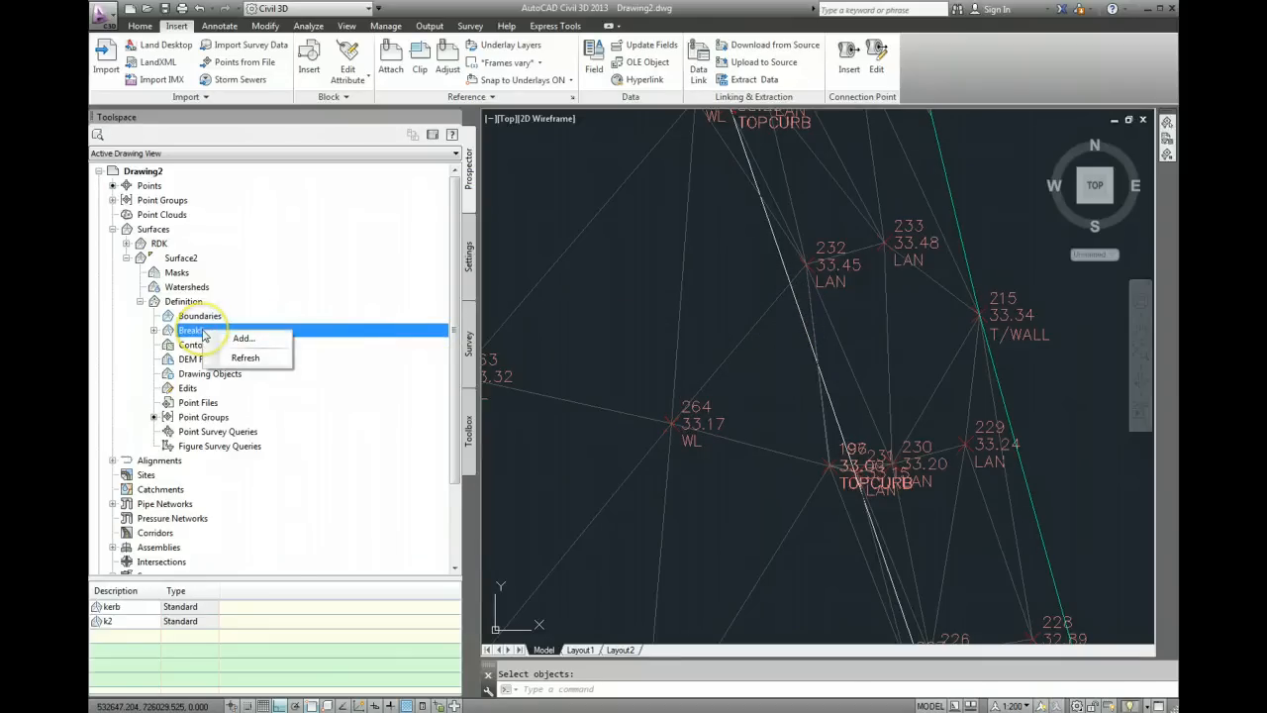
left_click(242, 337)
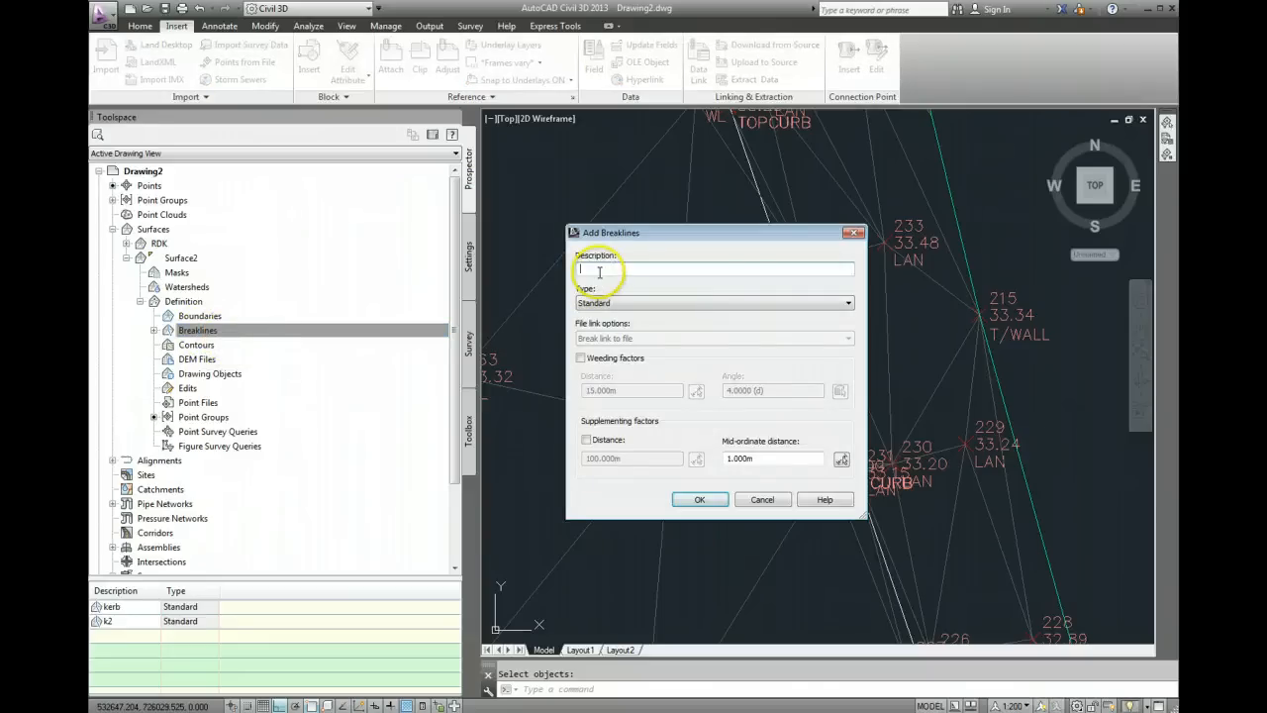
type("k3")
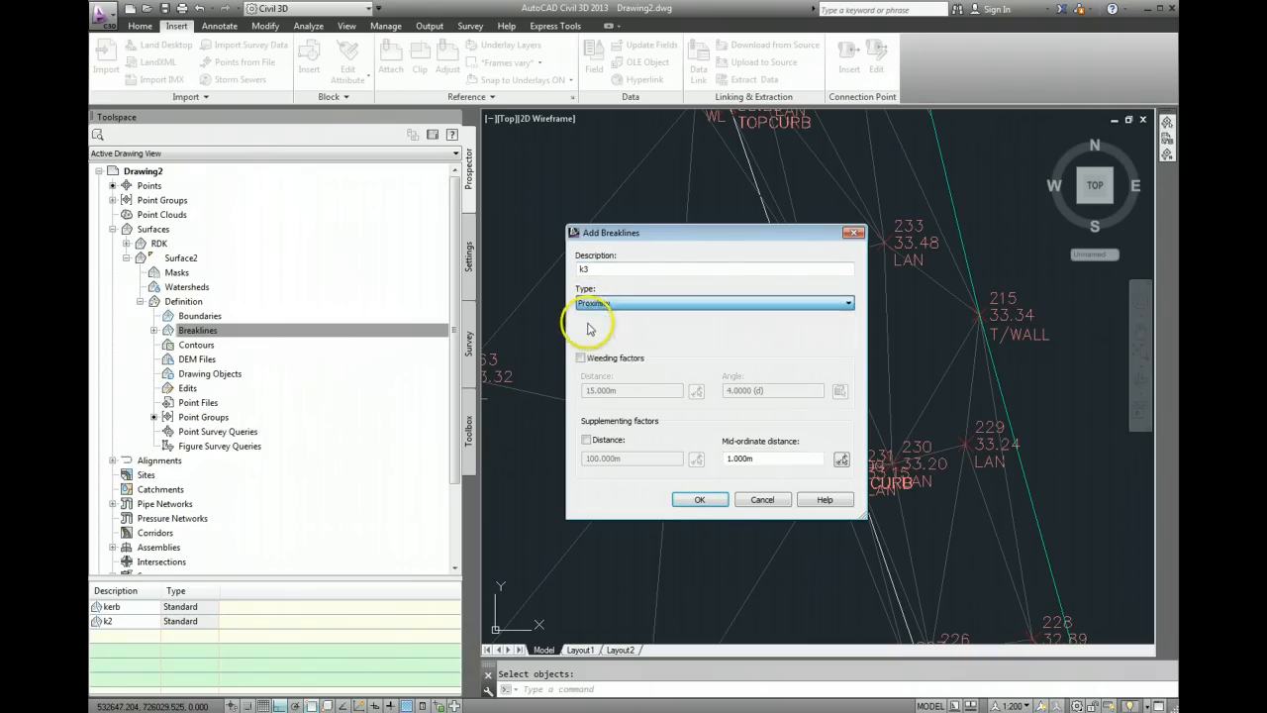
left_click(699, 499)
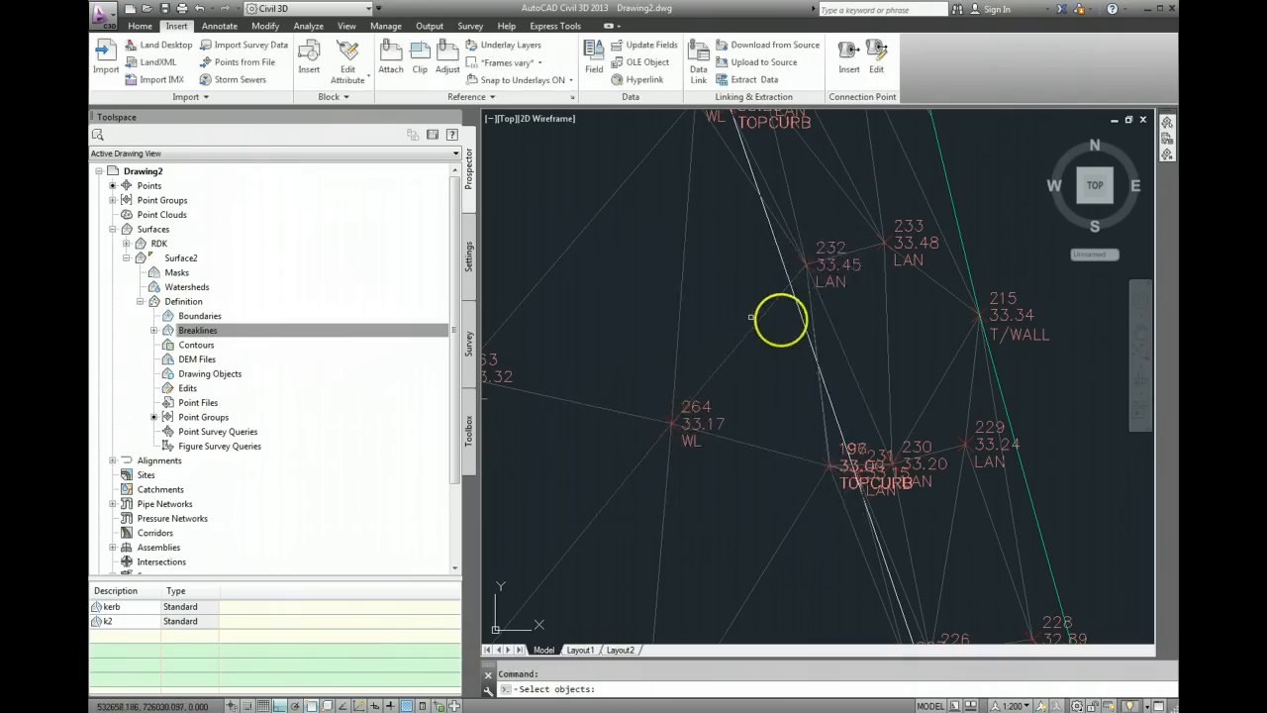
left_click(782, 334)
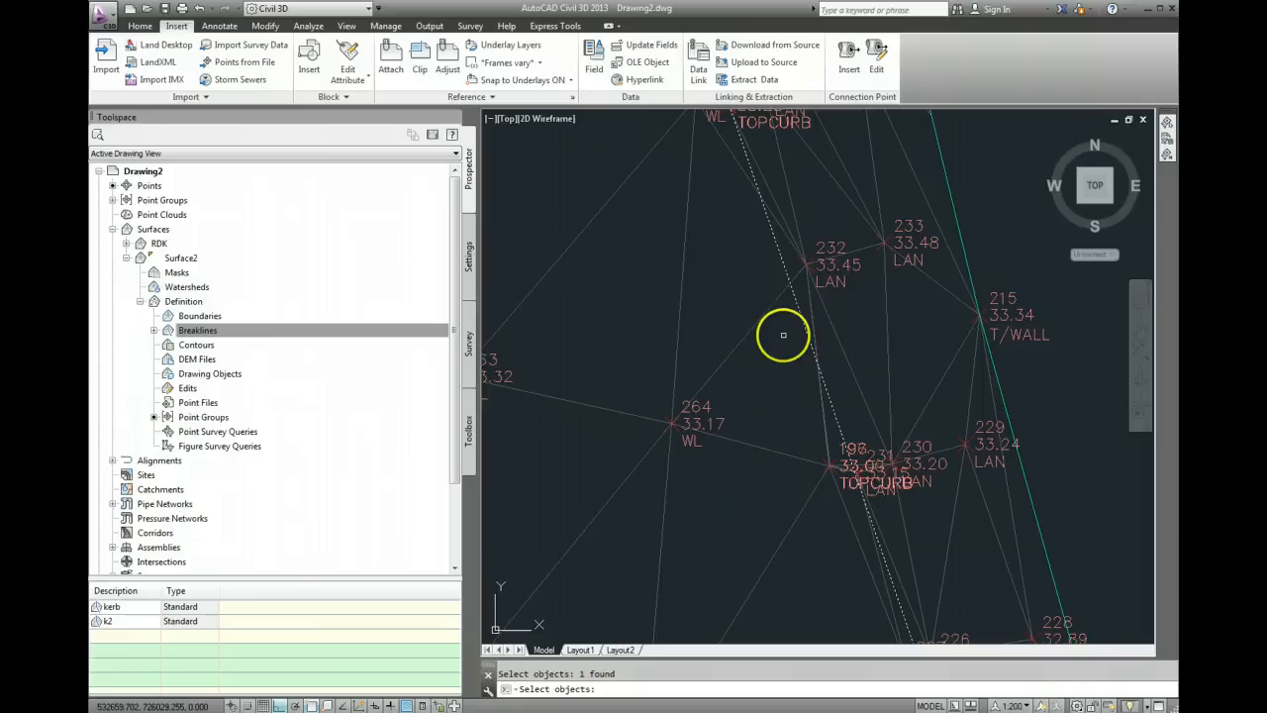
mouse_move(787, 287)
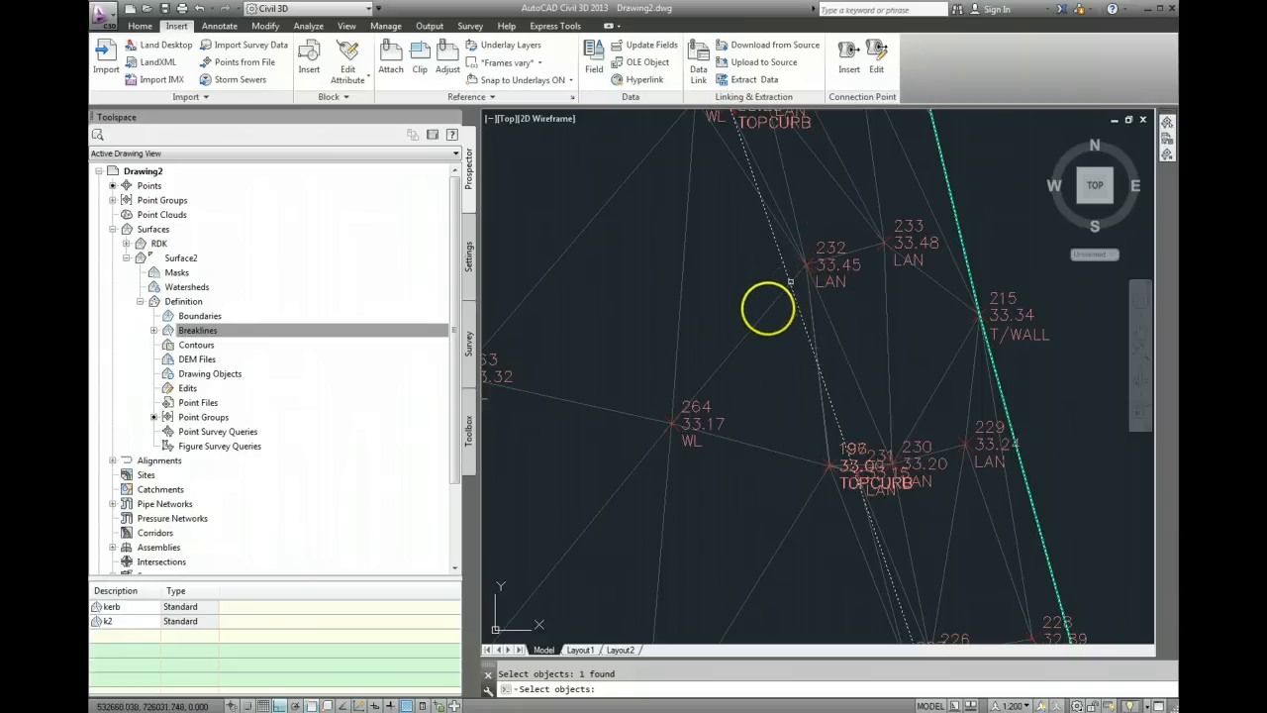
mouse_move(774, 426)
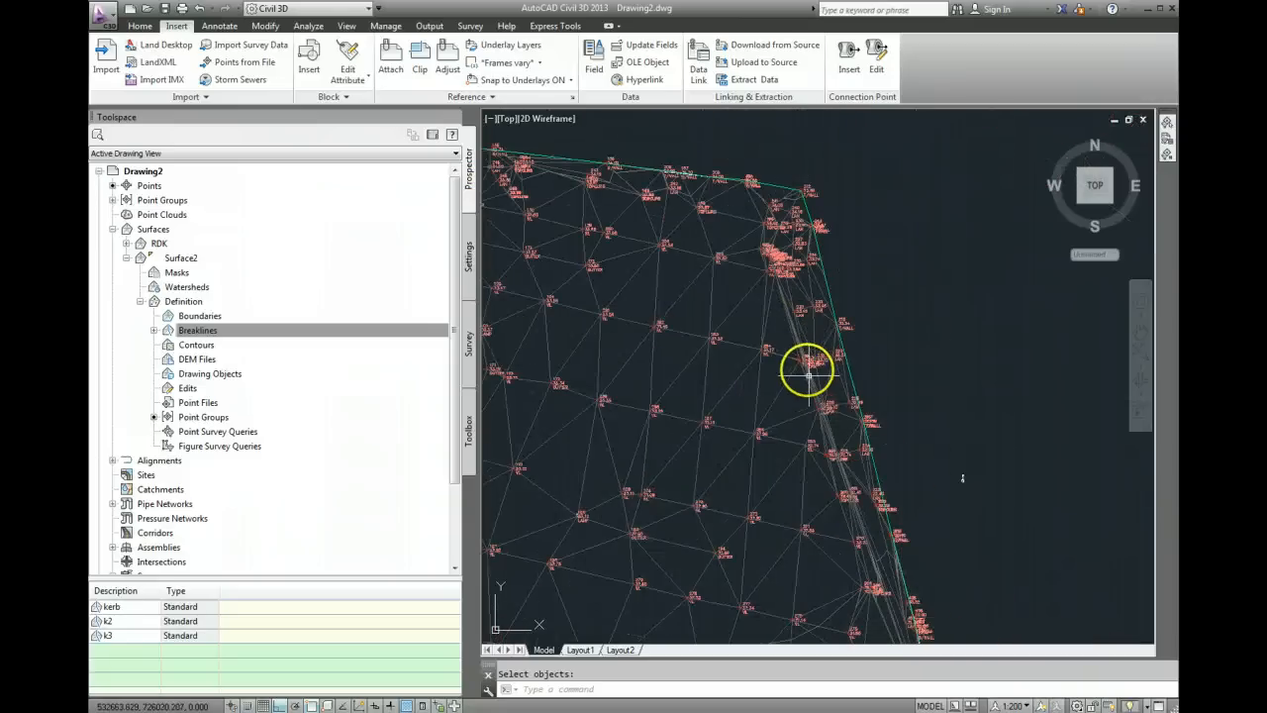
scroll("up", 3)
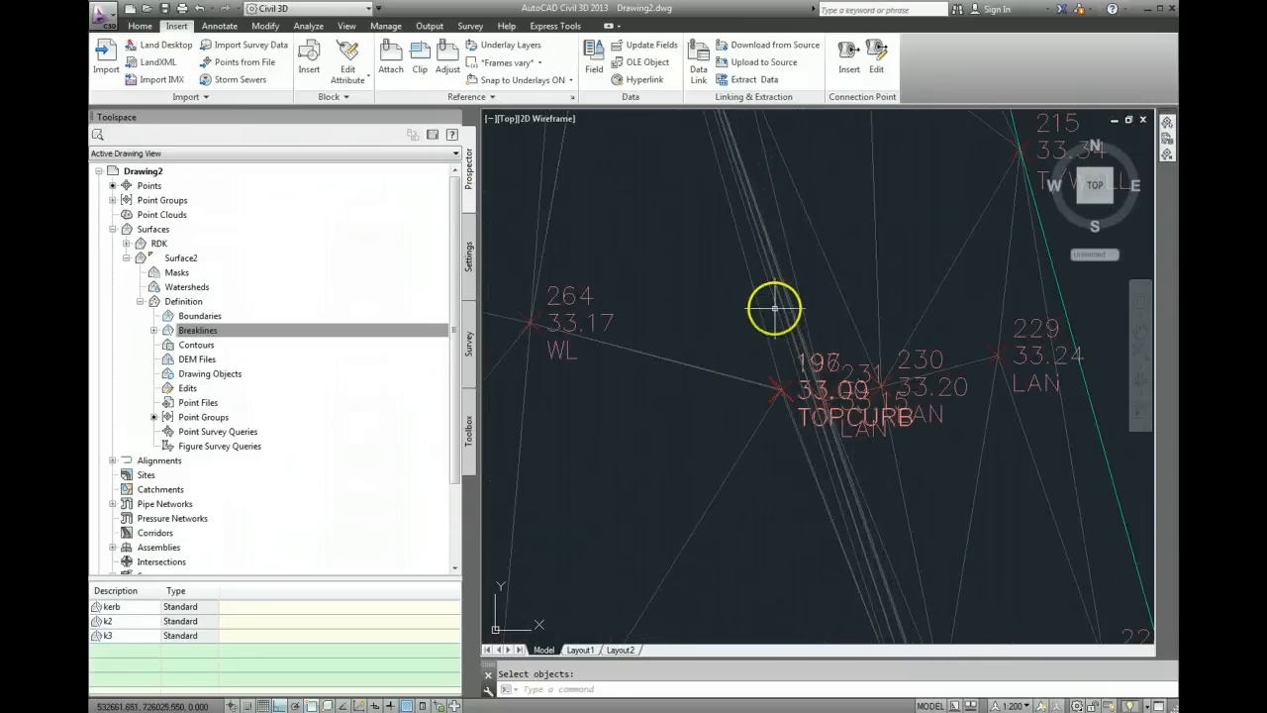
scroll("down", 3)
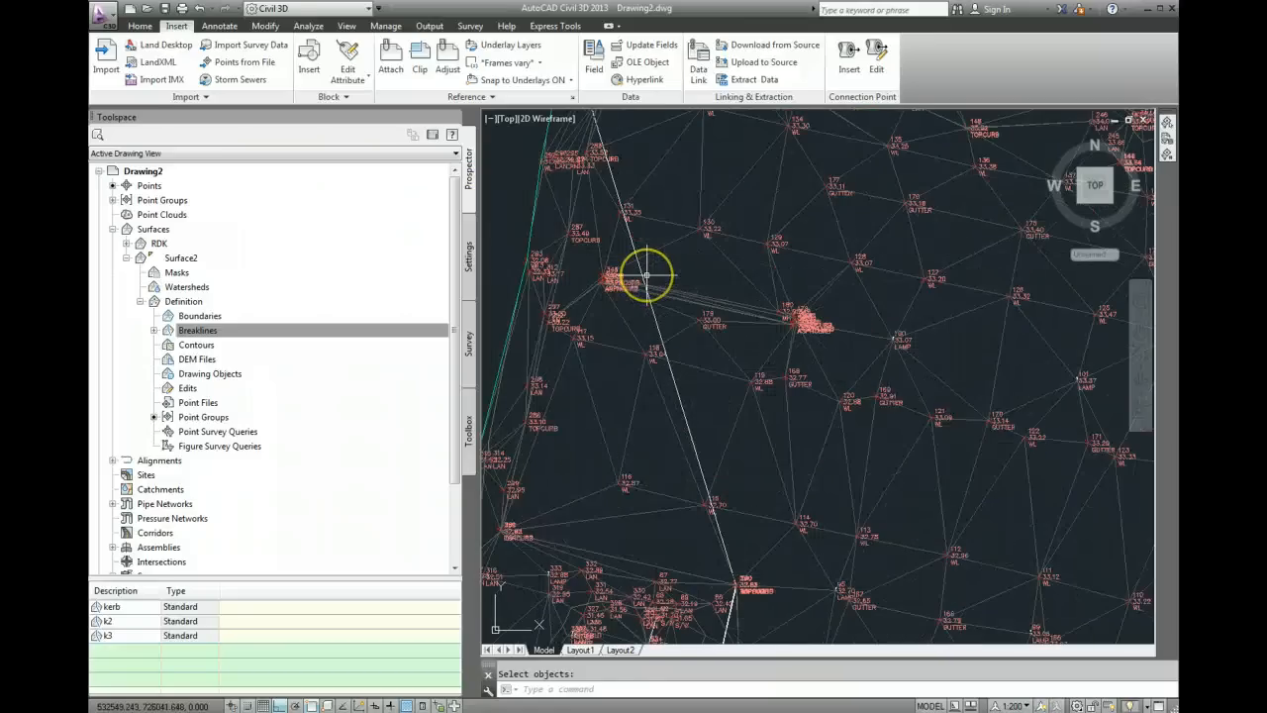
scroll("up", 3)
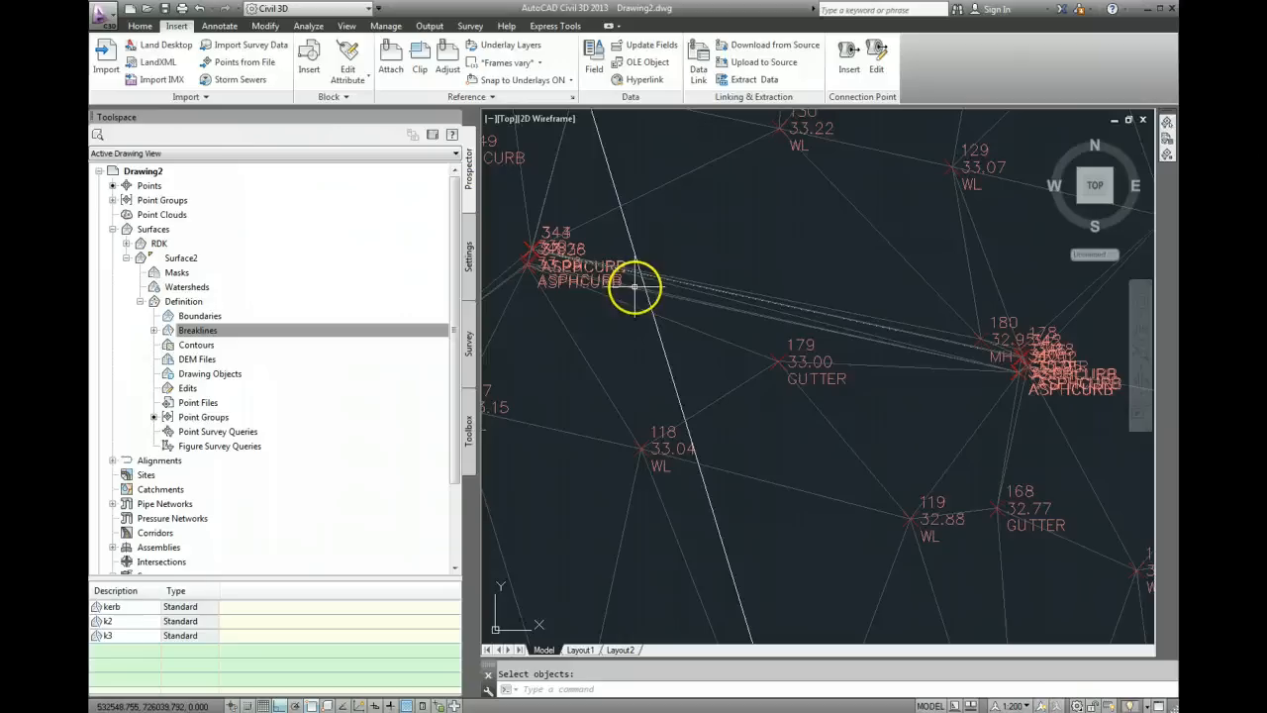
mouse_move(651, 297)
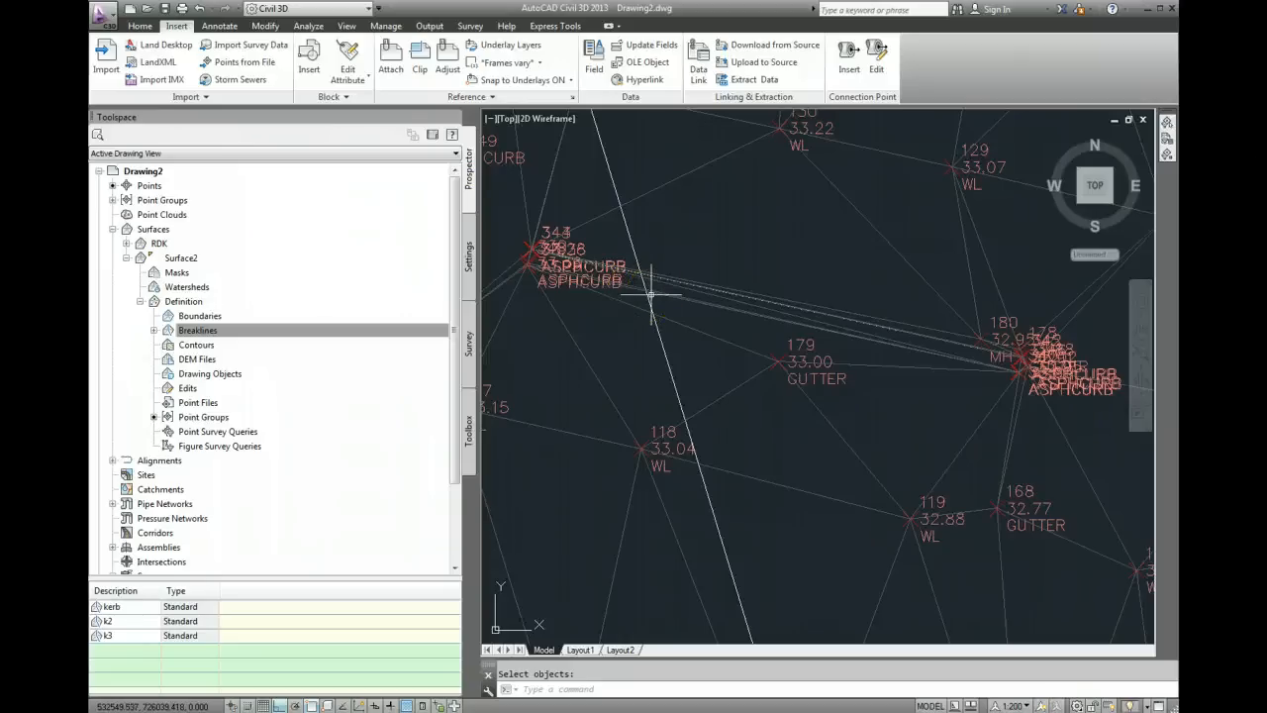